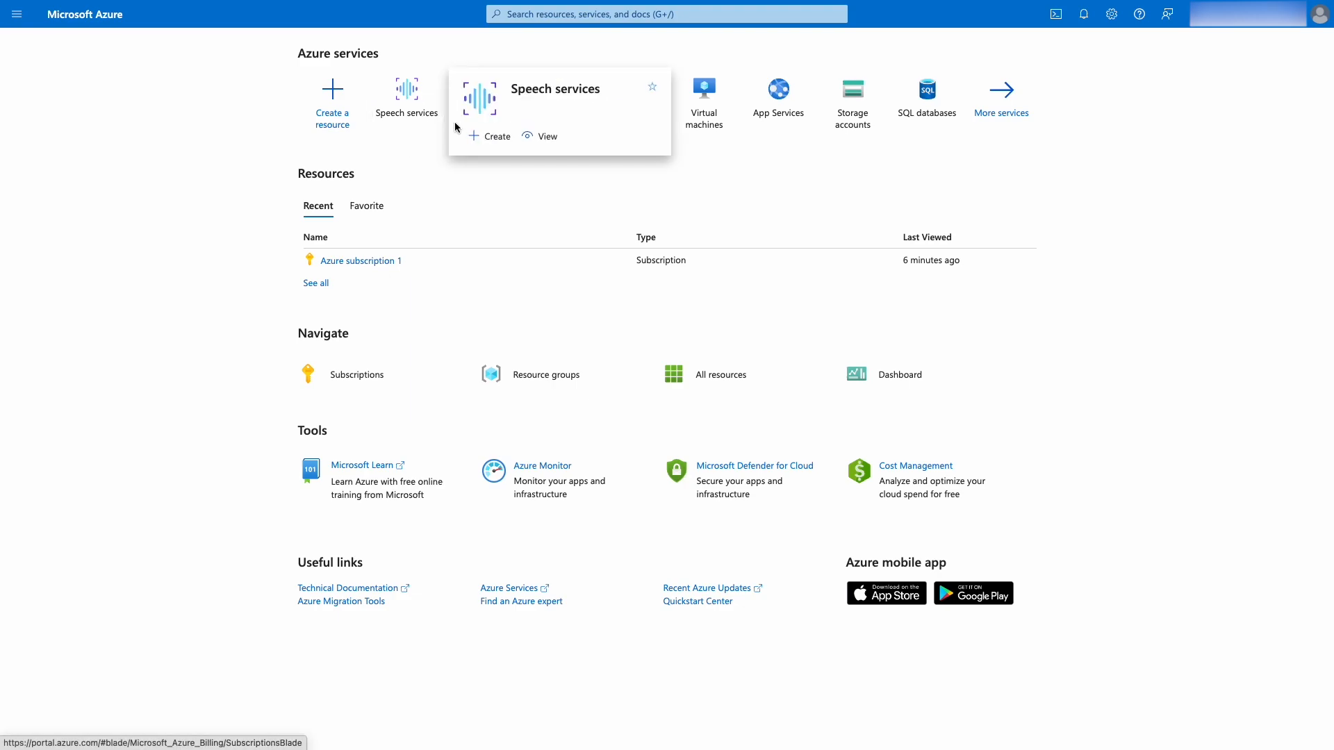
Fill the new Speech service form: resource group Group1, name example1, Standard S0 tier
{"action": "left_click", "coordinate": [496, 136]}
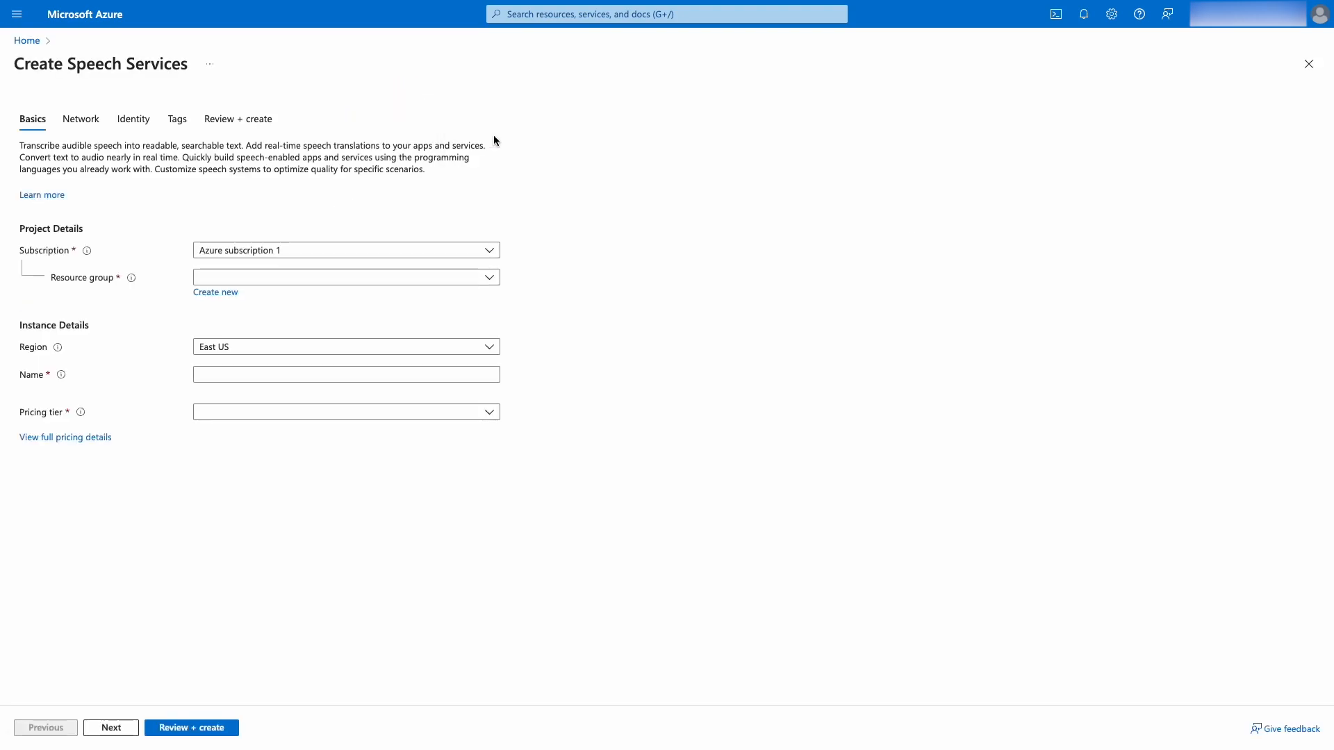
{"action": "left_click", "coordinate": [345, 276]}
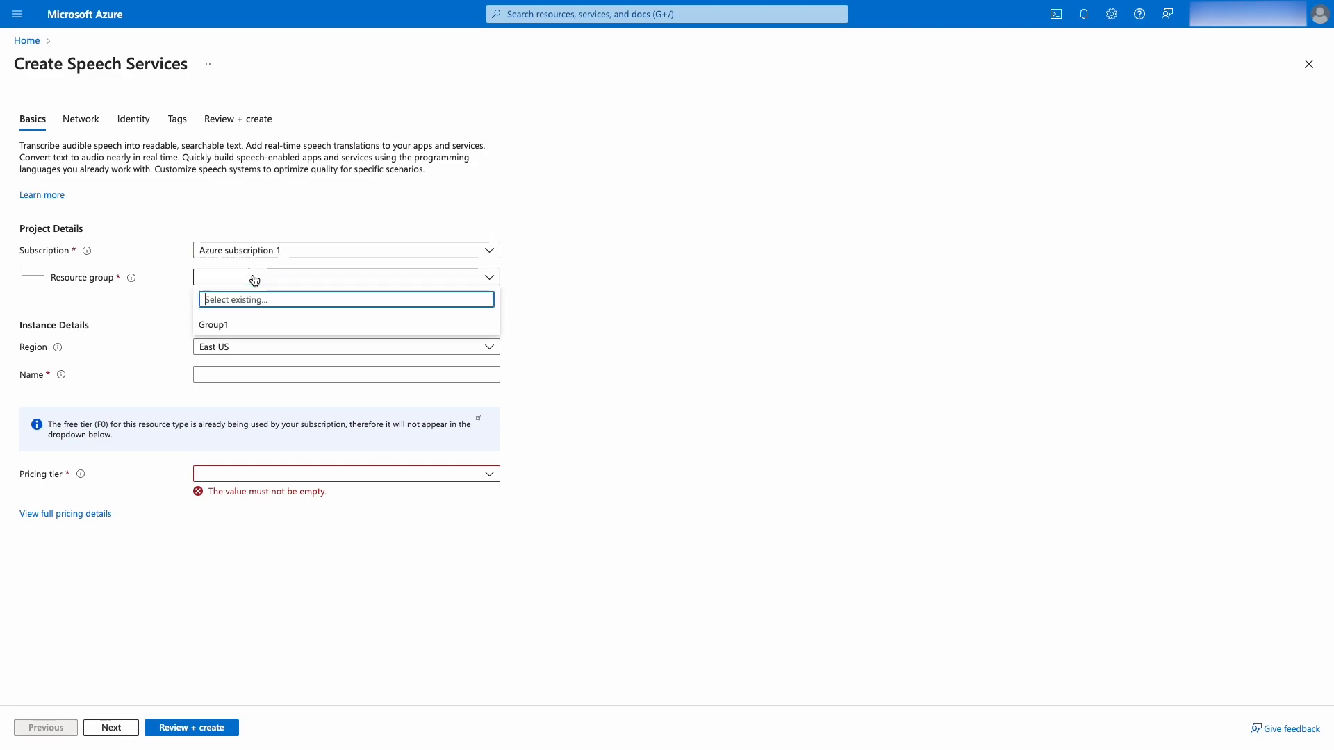
{"action": "left_click", "coordinate": [214, 325]}
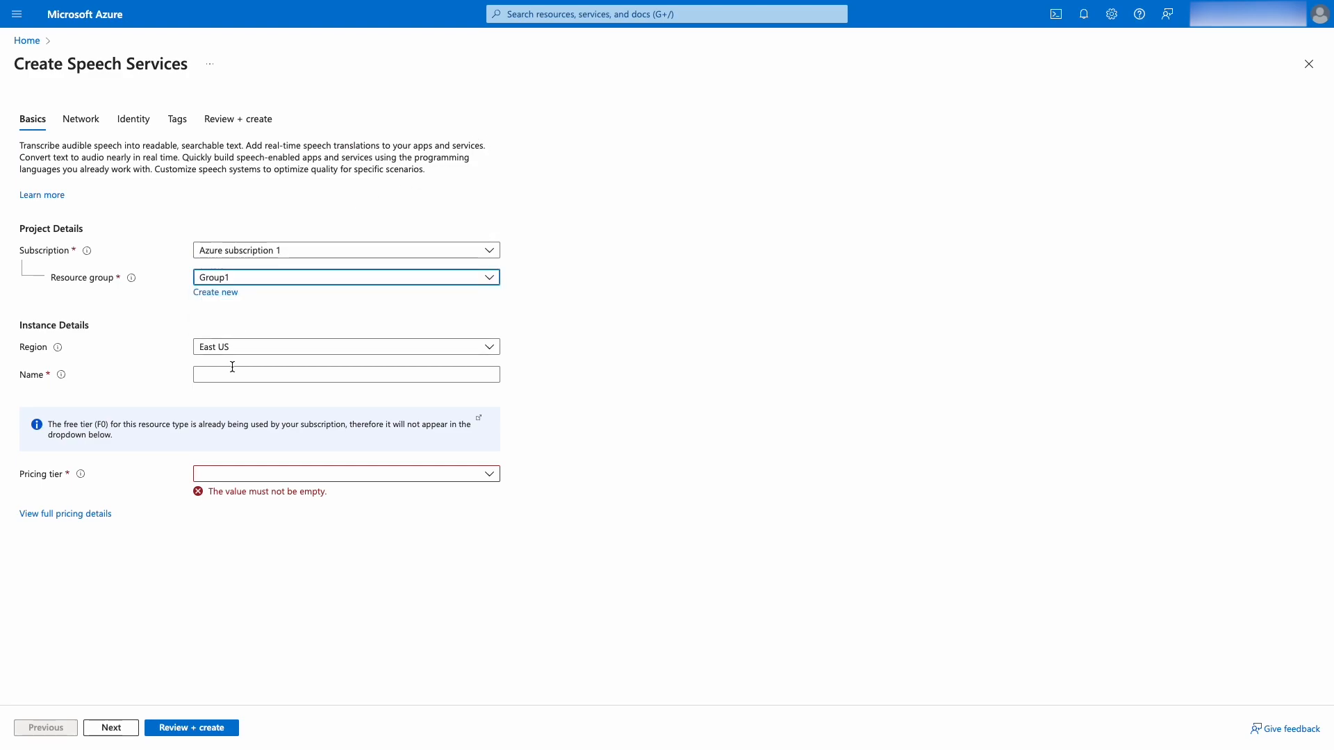
{"action": "type", "text": "exampl"}
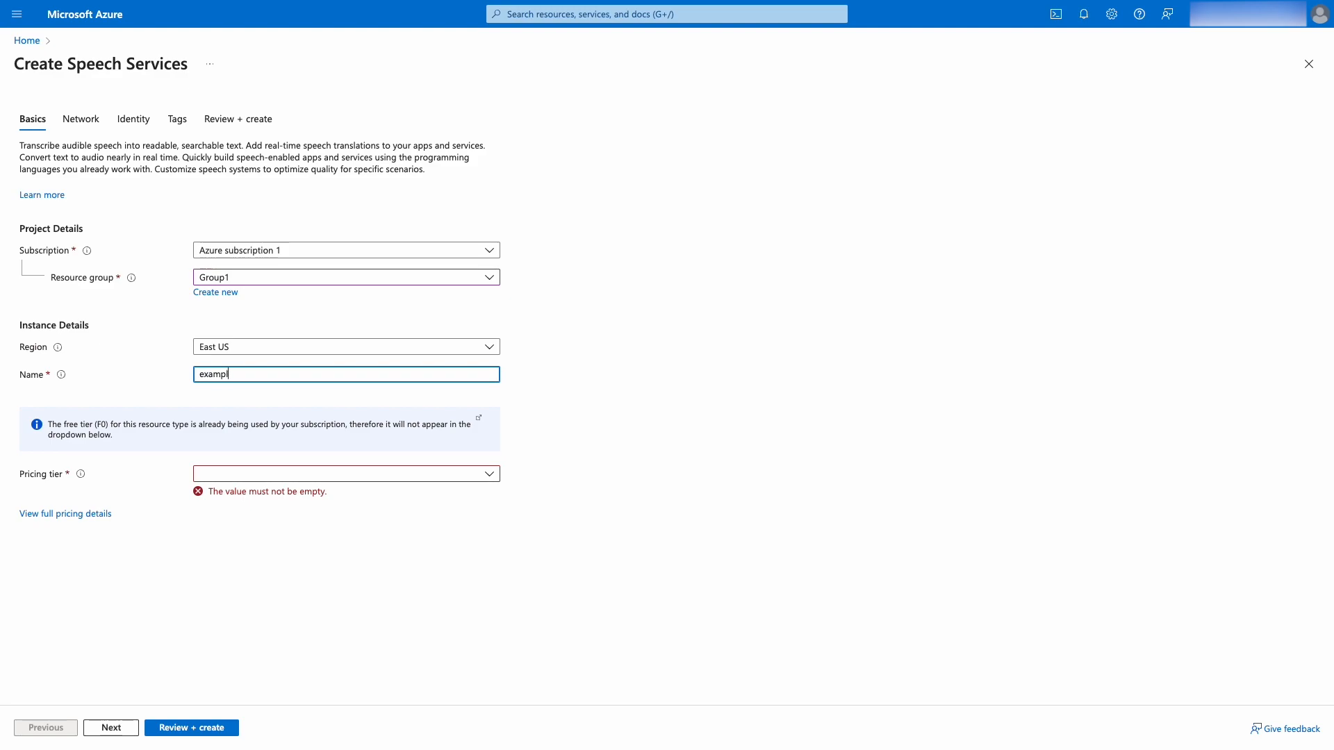
{"action": "type", "text": "e1"}
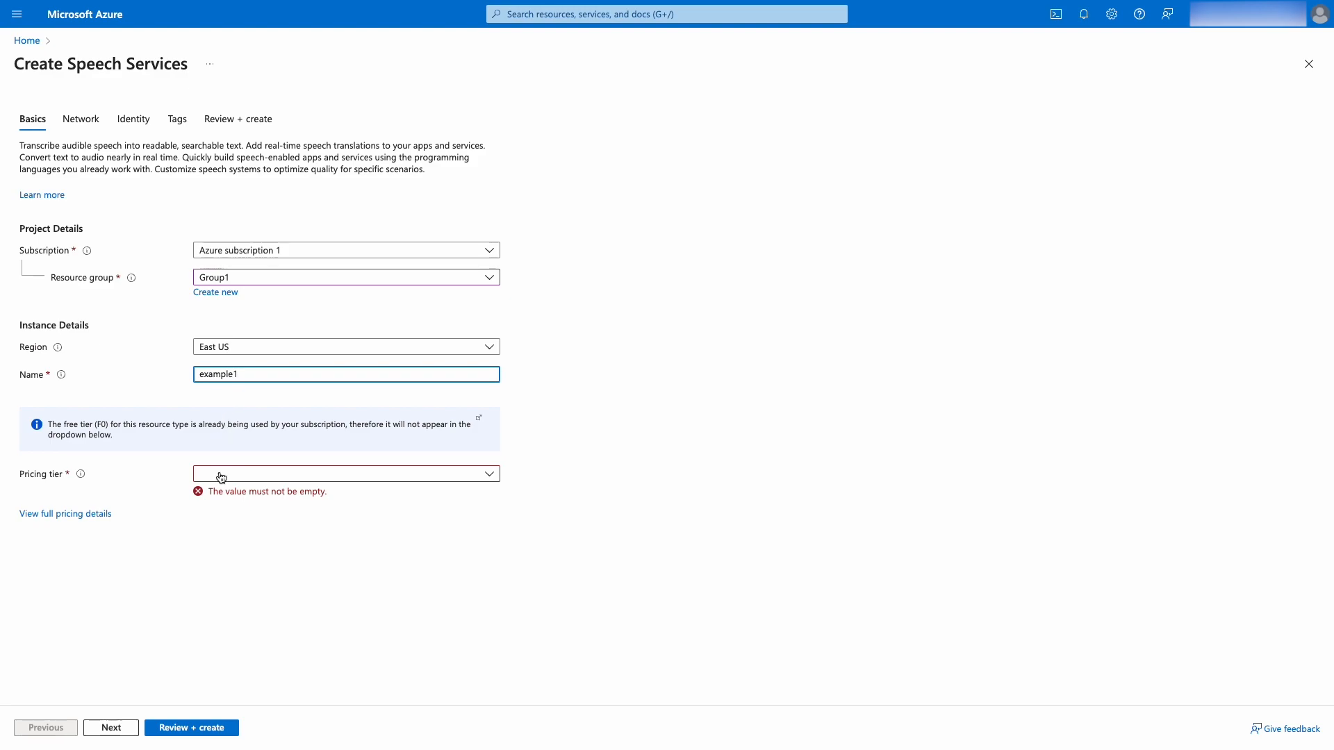
{"action": "left_click", "coordinate": [344, 474]}
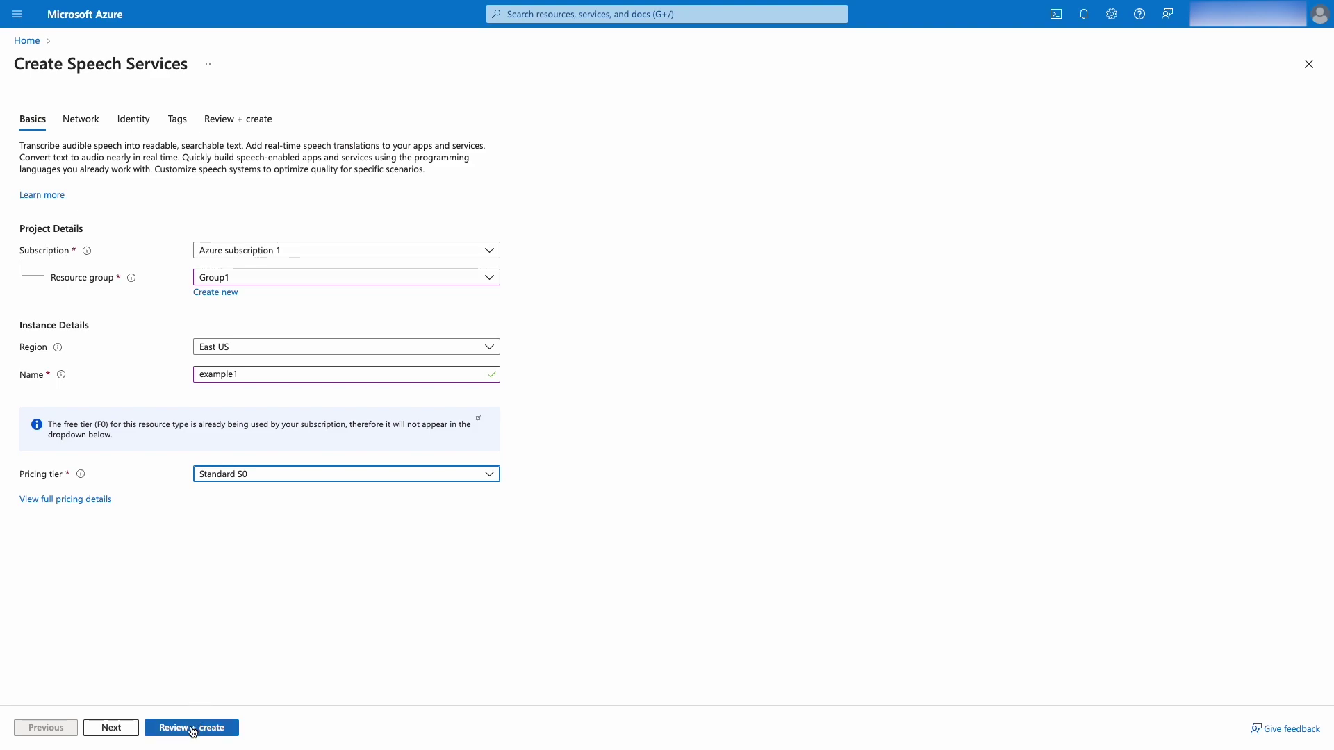
Review, validate and create the example1 Speech resource, waiting until deployment succeeds
{"action": "left_click", "coordinate": [190, 727]}
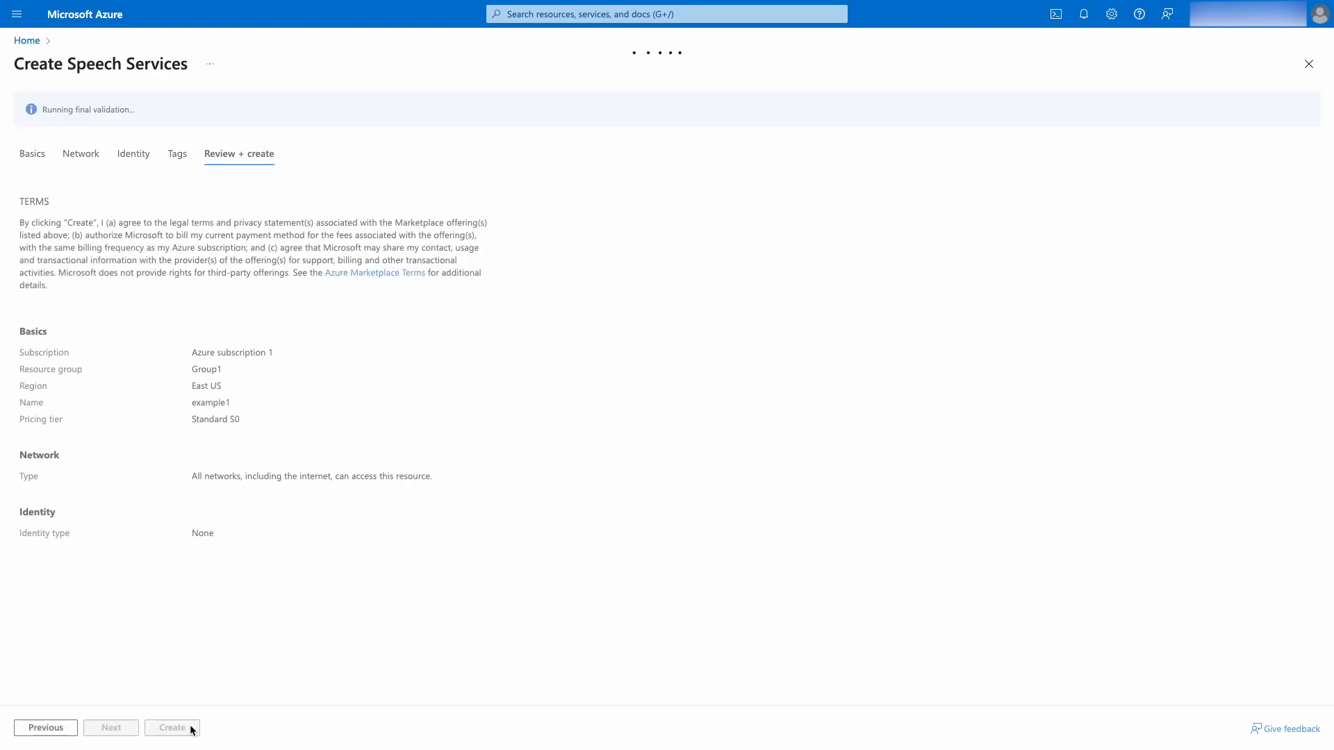
{"action": "left_click", "coordinate": [172, 727]}
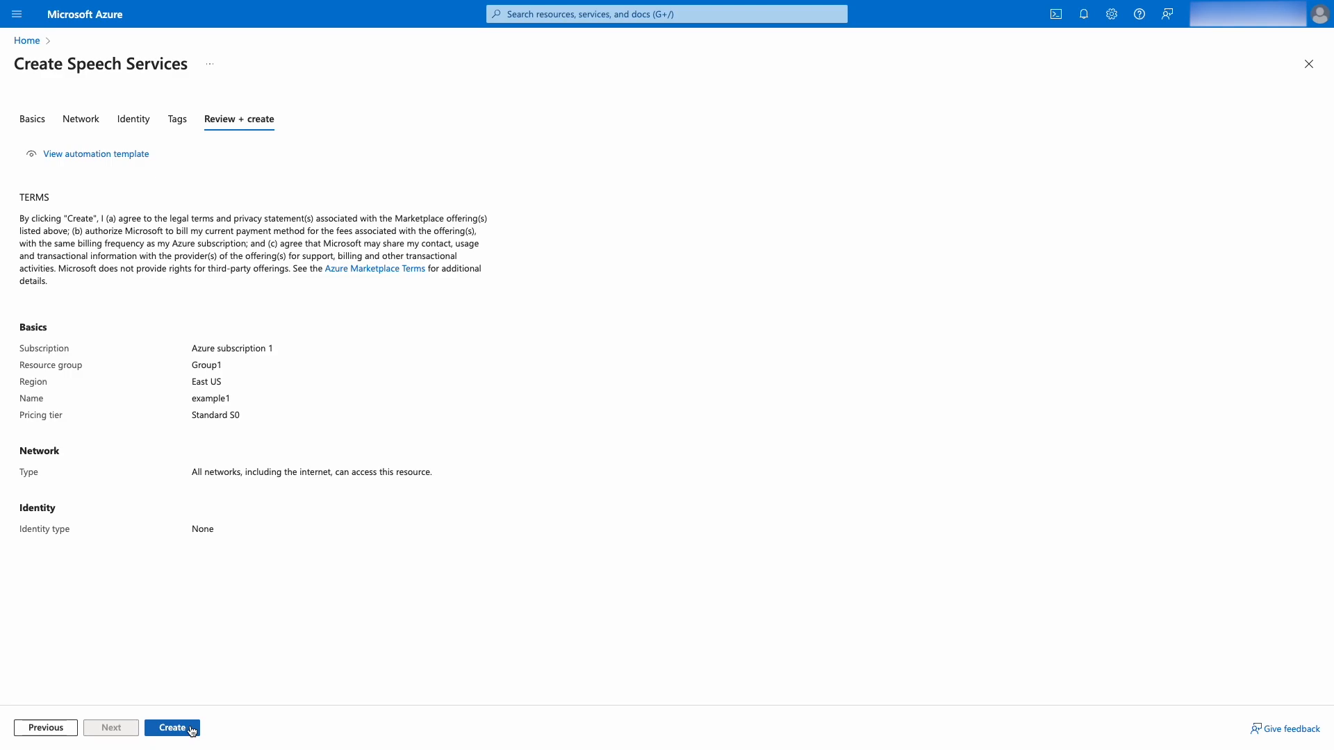
{"action": "left_click", "coordinate": [171, 727]}
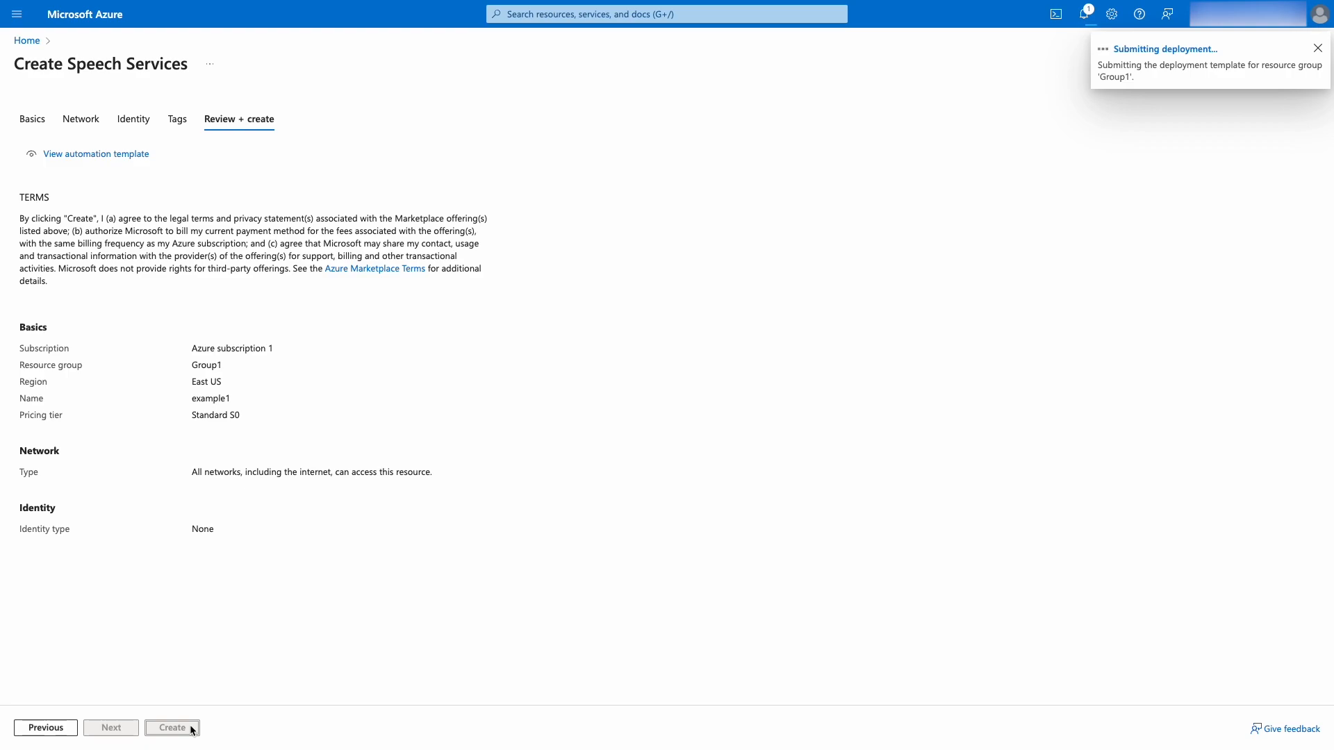
{"action": "left_click", "coordinate": [171, 728]}
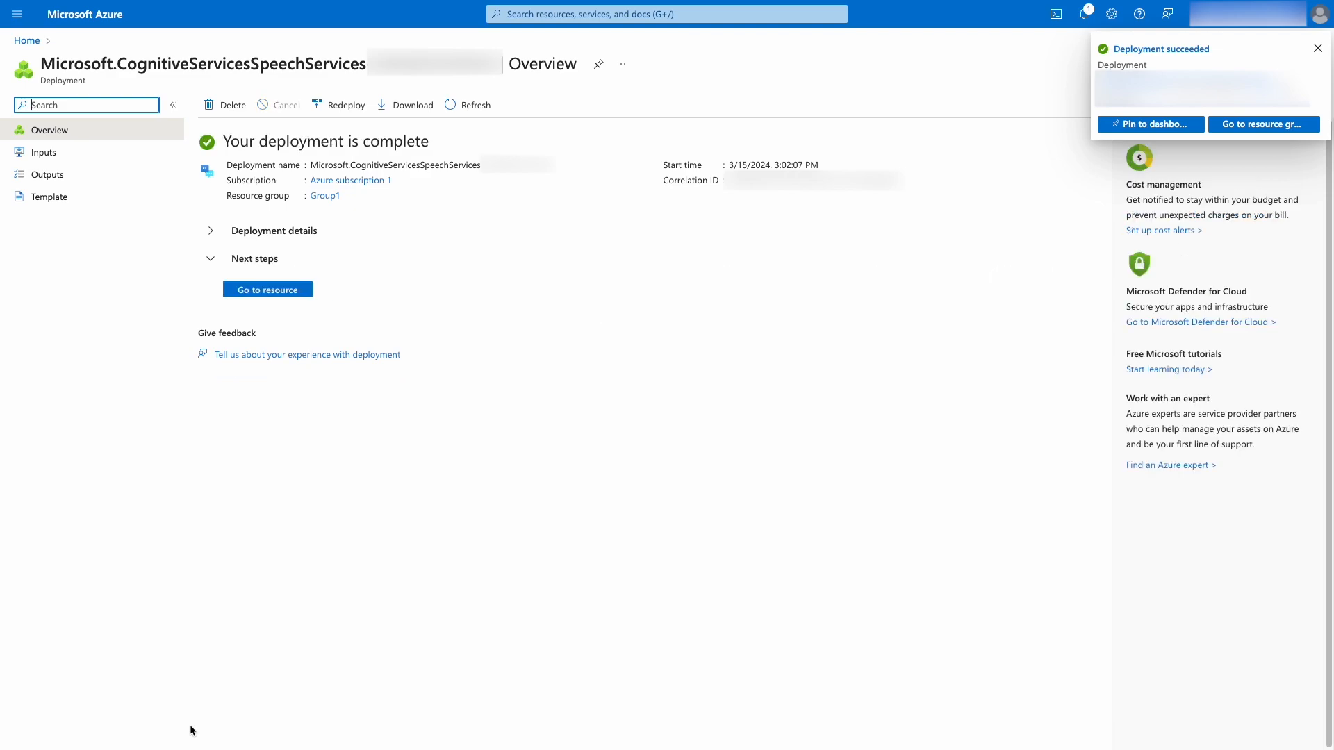
Go to the example1 resource's Keys and Endpoint and copy KEY 1
{"action": "left_click", "coordinate": [1317, 48]}
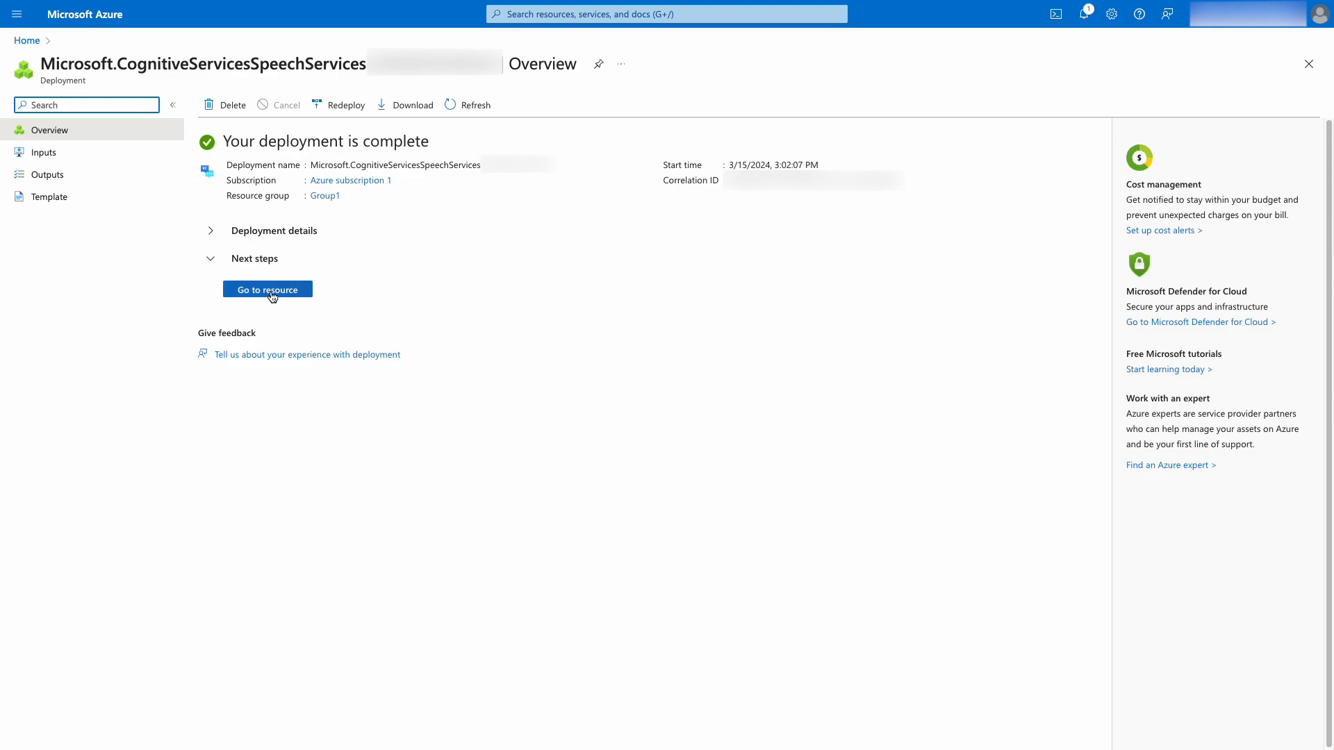
{"action": "left_click", "coordinate": [266, 289]}
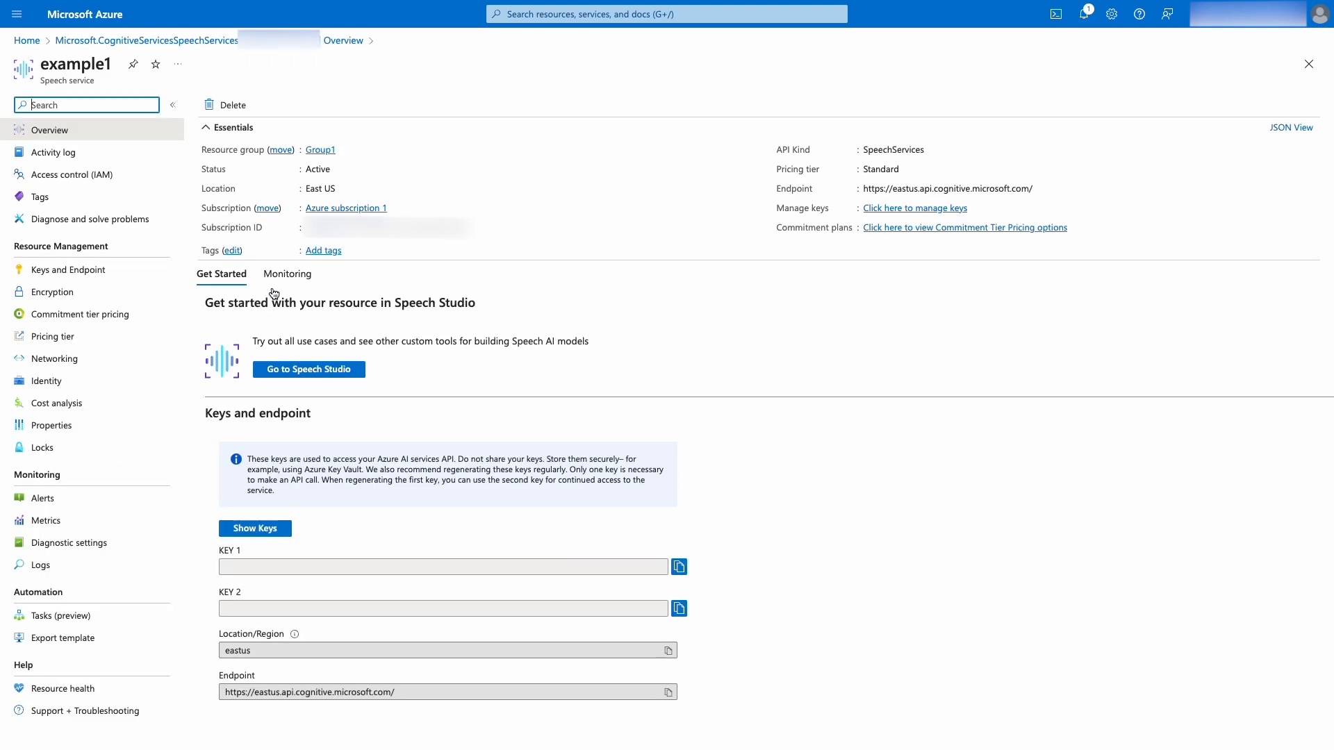
{"action": "left_click", "coordinate": [253, 528]}
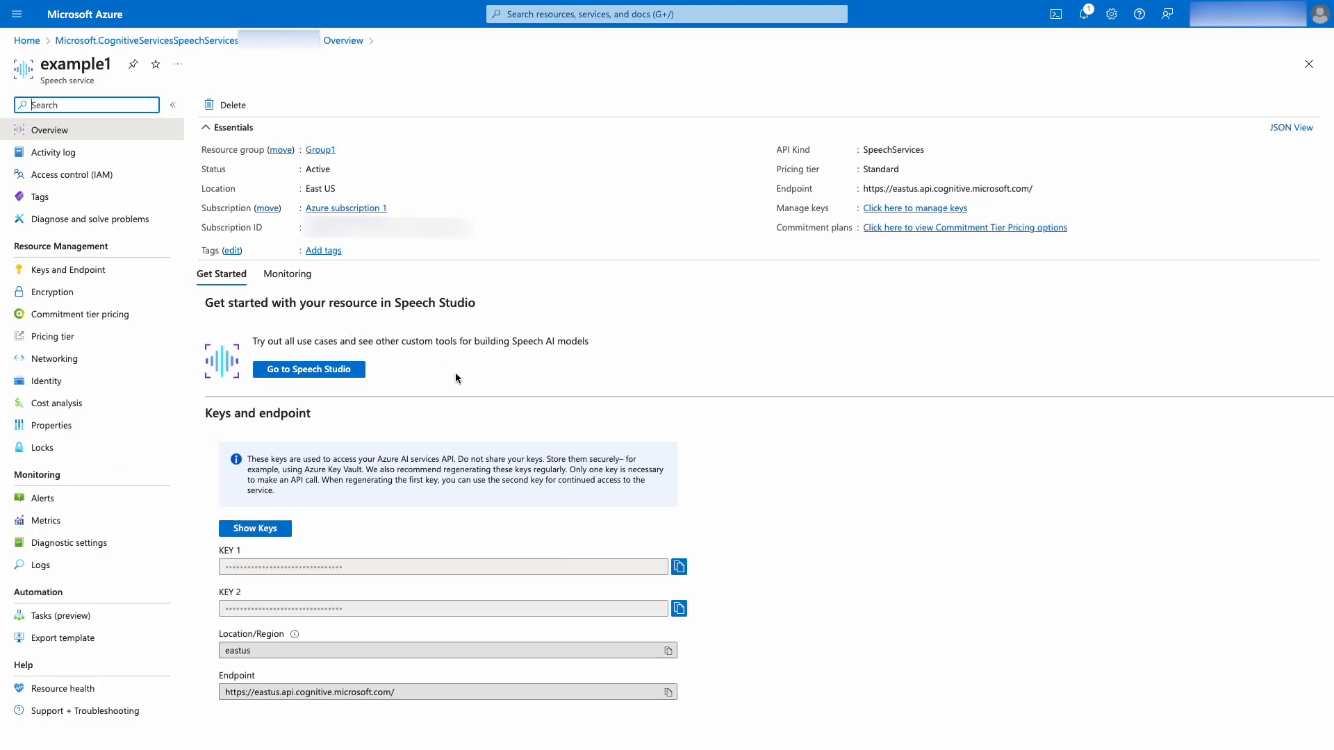
{"action": "mouse_move", "coordinate": [736, 499]}
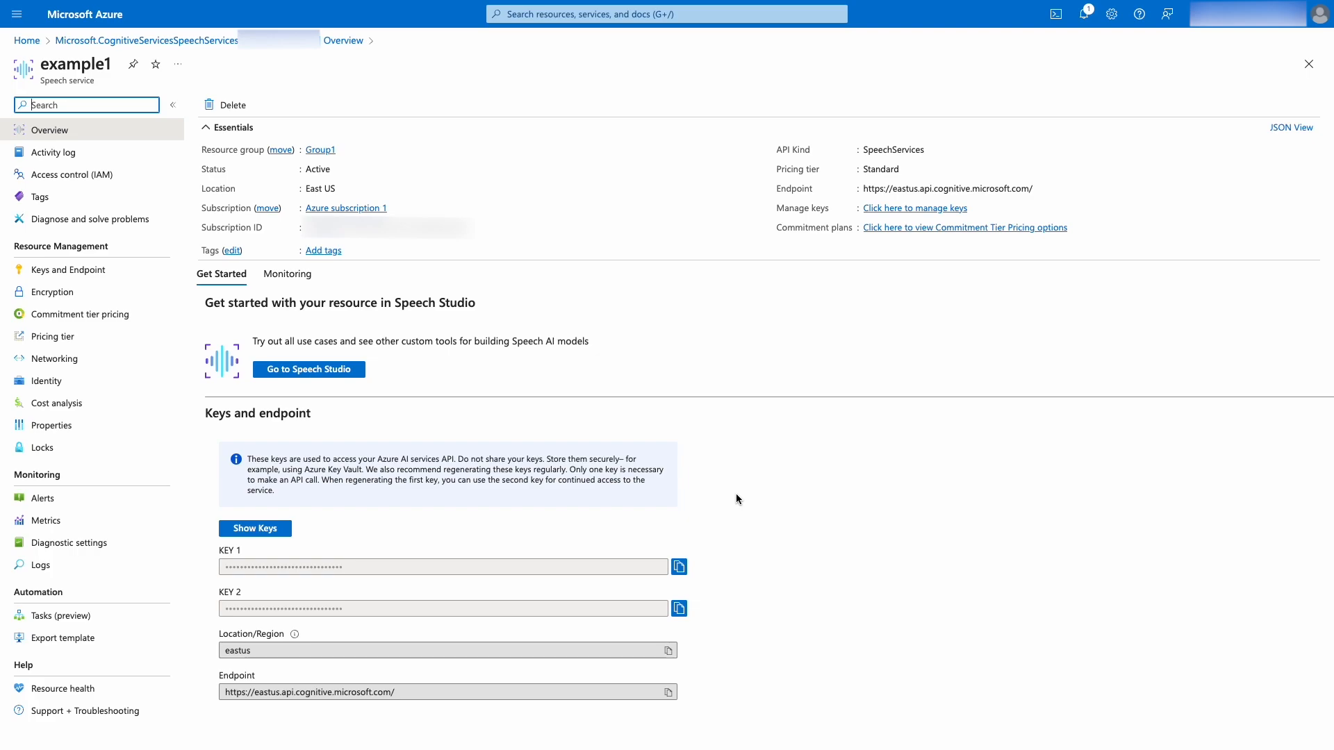
{"action": "mouse_move", "coordinate": [679, 567]}
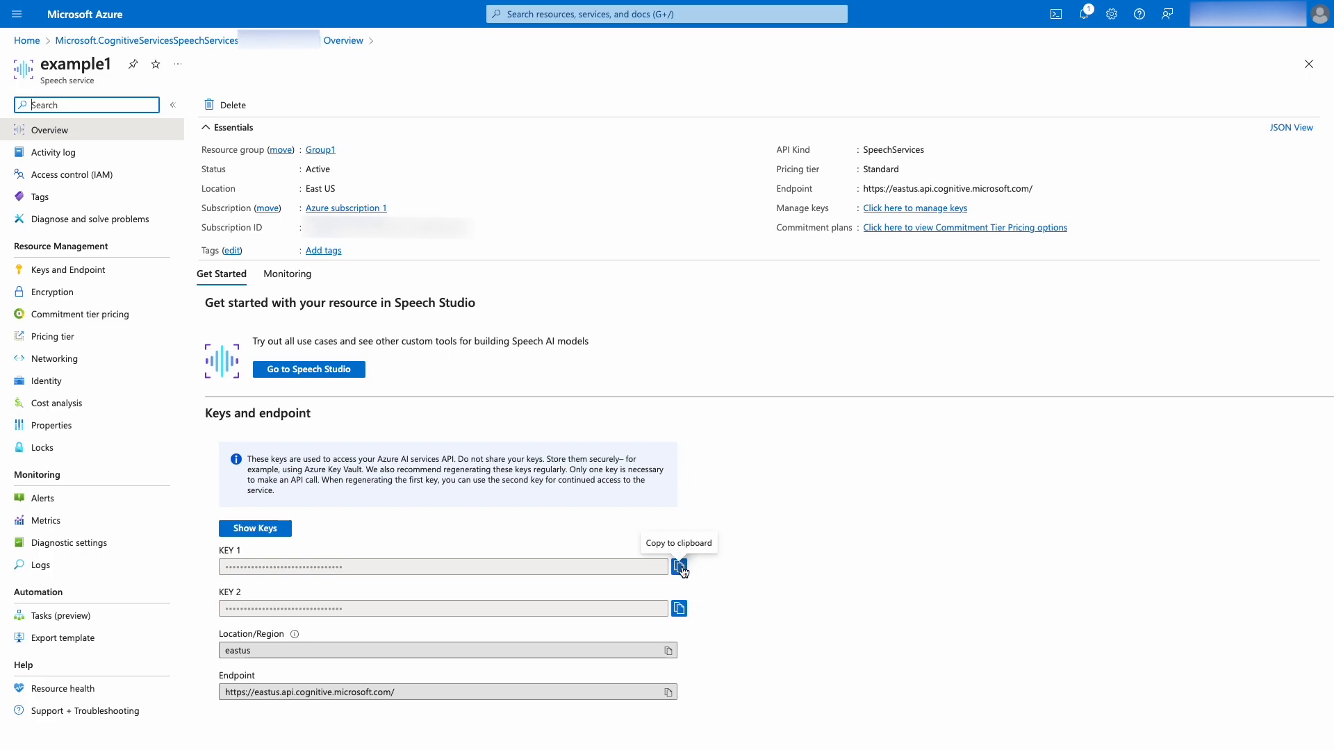
{"action": "left_click", "coordinate": [678, 566]}
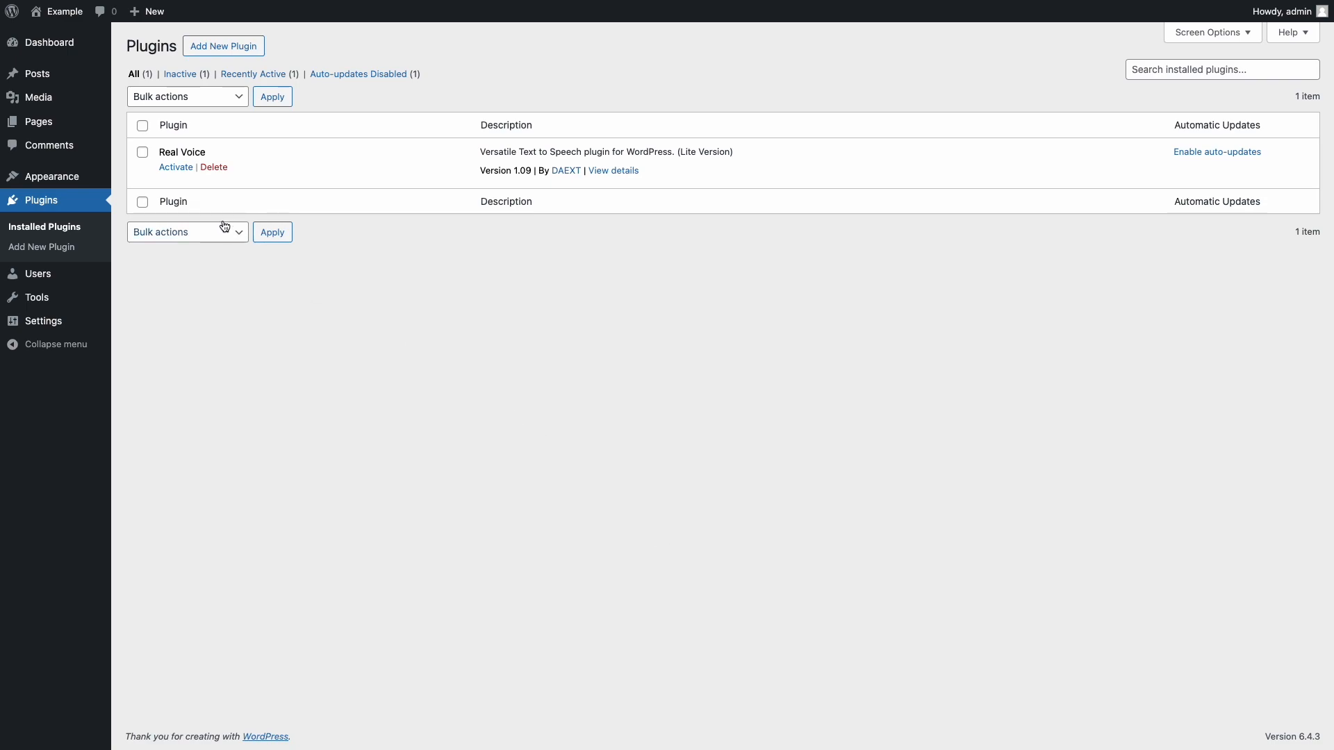
{"action": "mouse_move", "coordinate": [175, 167]}
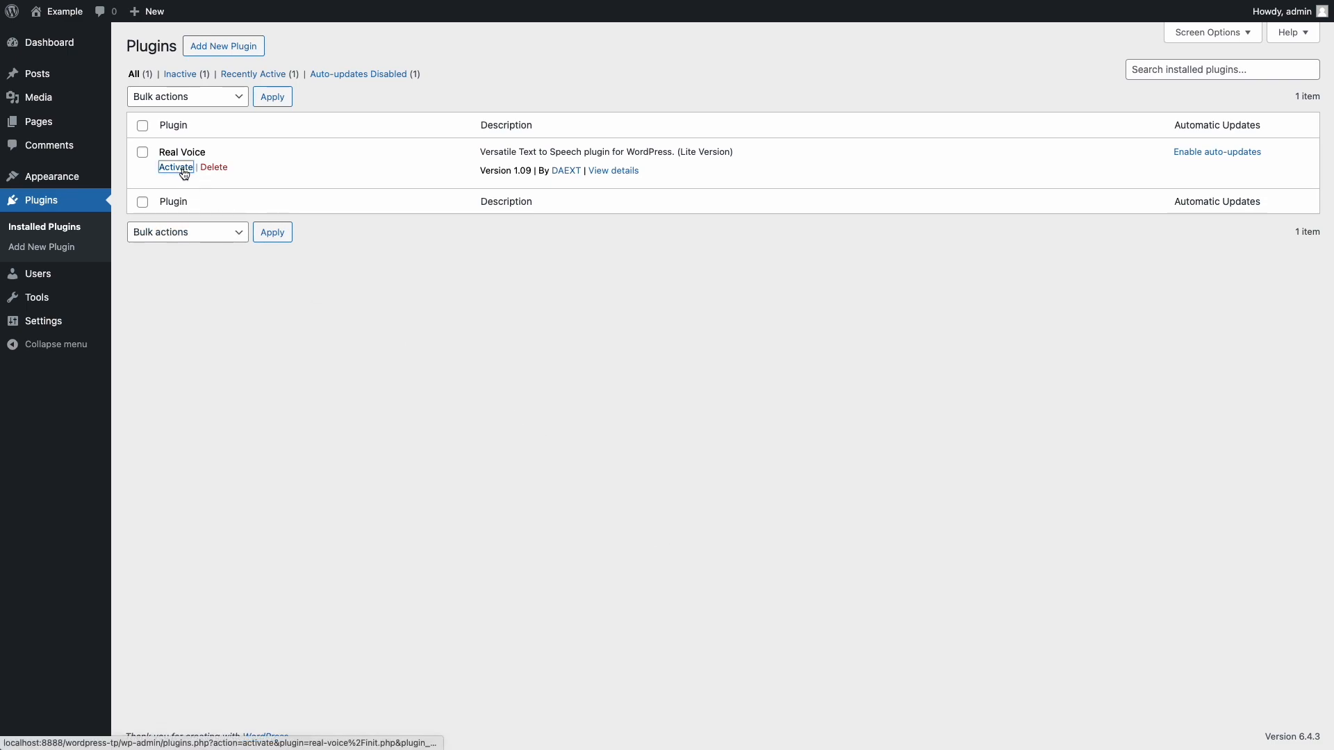
Activate Real Voice, set its converter to Azure Text to Speech (Cloud service), and save
{"action": "left_click", "coordinate": [175, 167]}
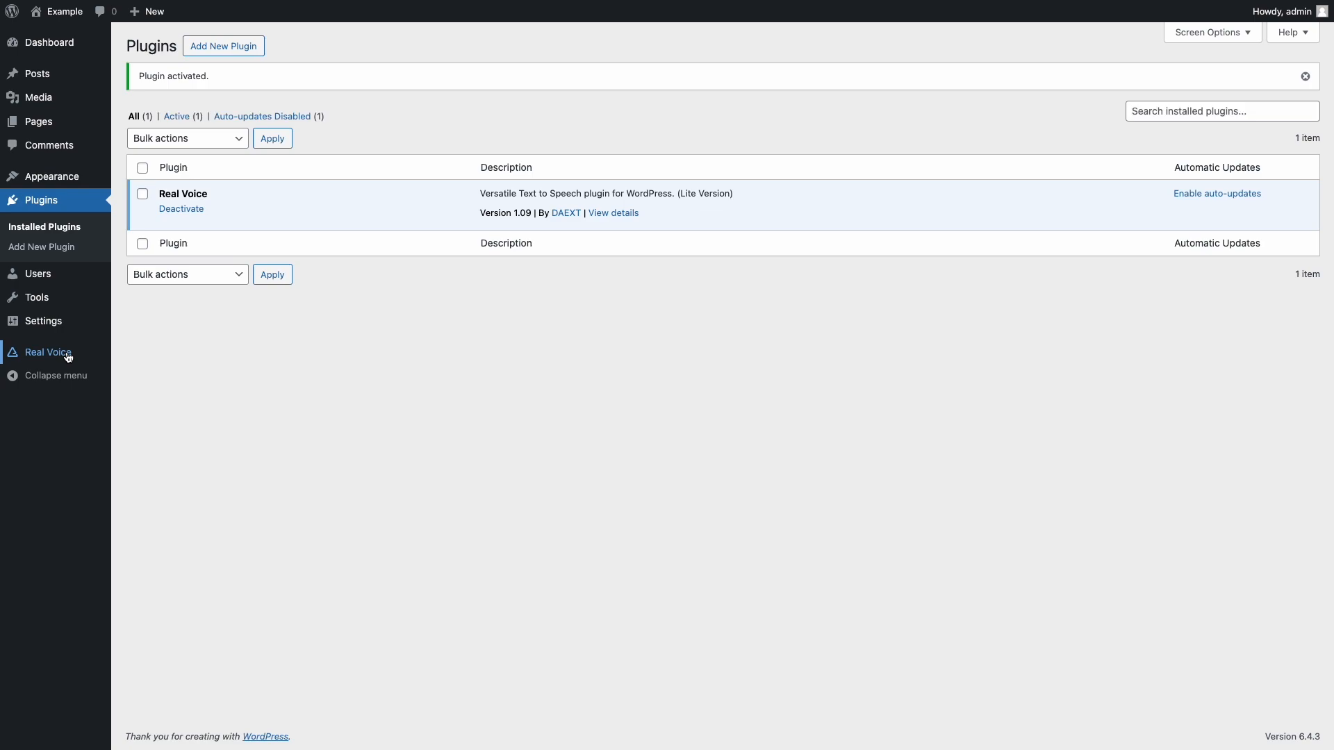
{"action": "left_click", "coordinate": [48, 352]}
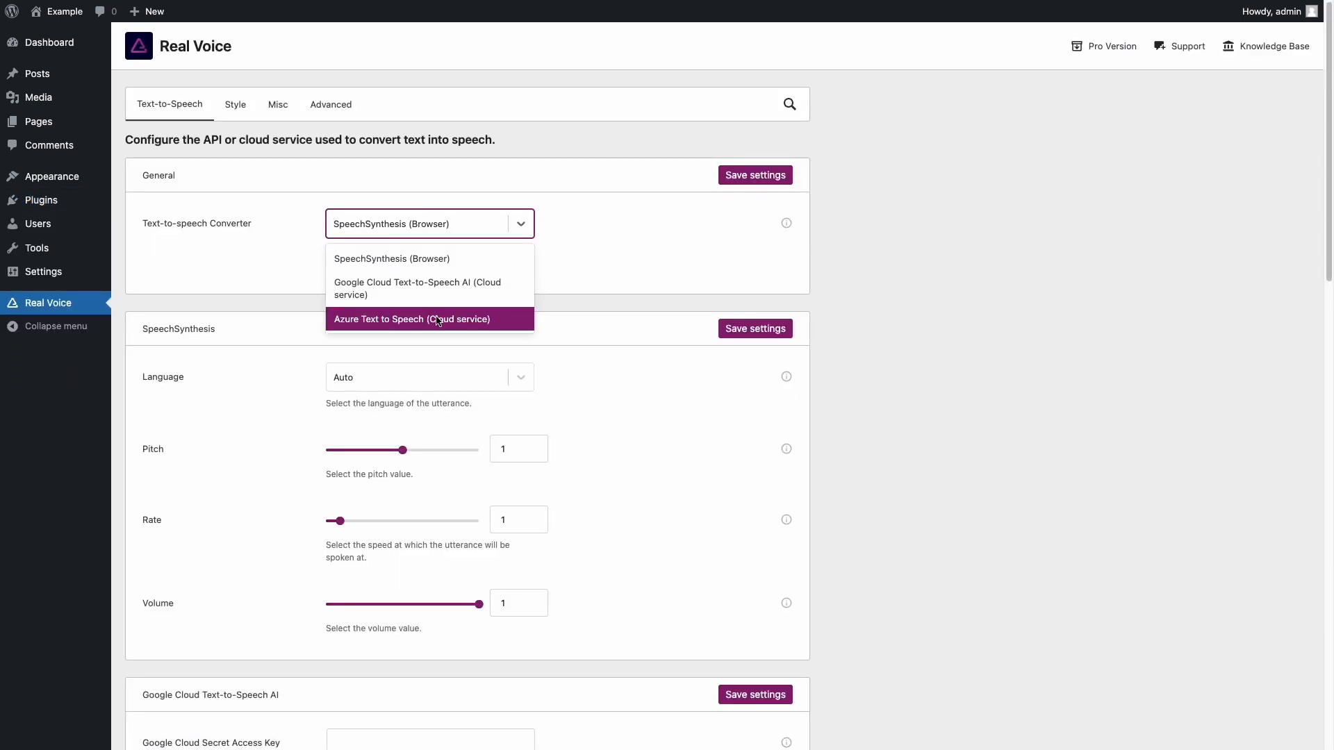
{"action": "left_click", "coordinate": [413, 319]}
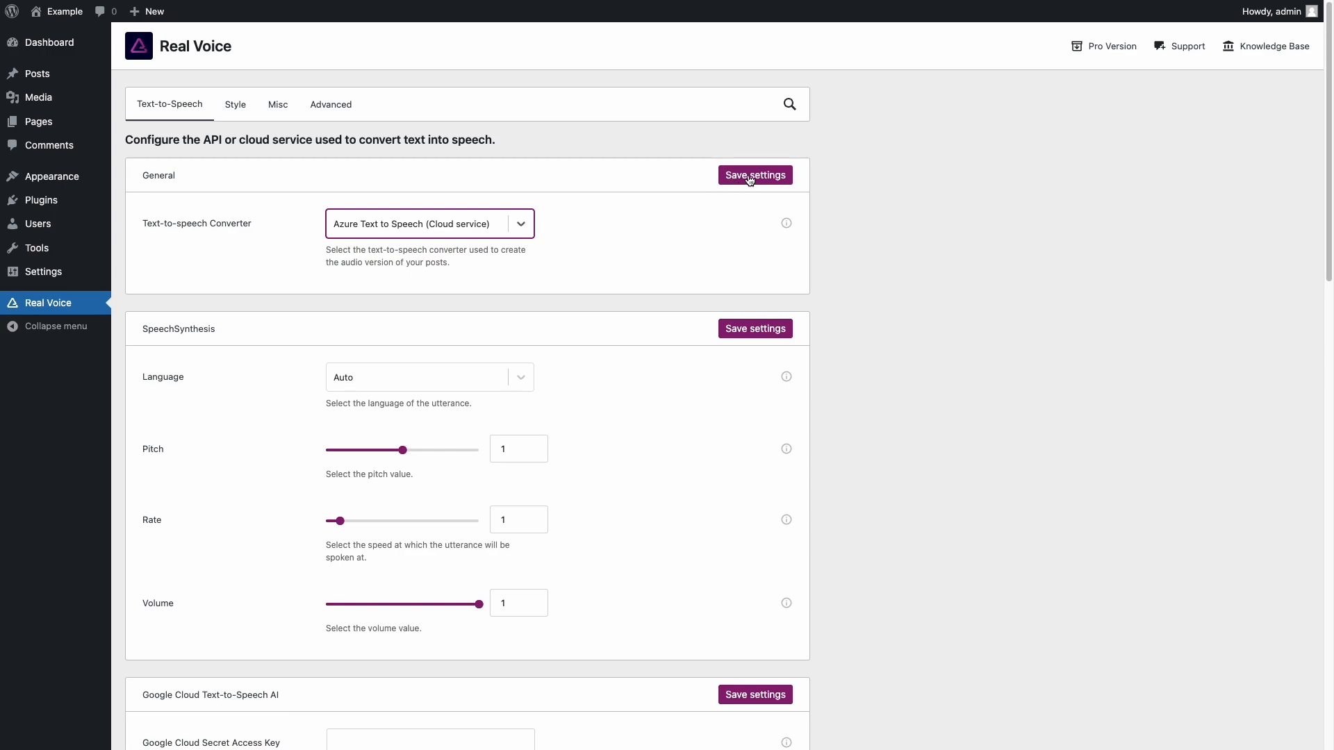
{"action": "left_click", "coordinate": [754, 174]}
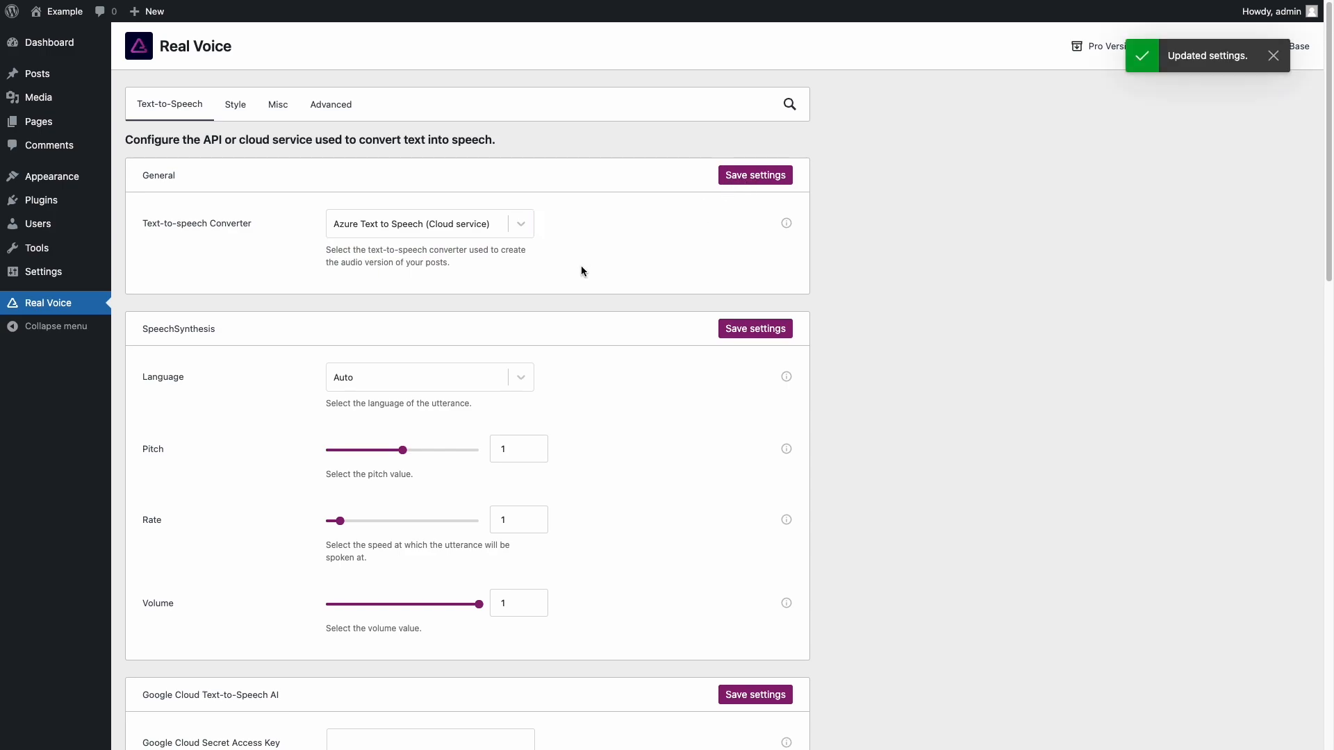
Save the Azure TTS settings with the pasted key, mp3 output and voice Christopher (en-US)
{"action": "scroll", "scroll_direction": "down", "scroll_amount": 3}
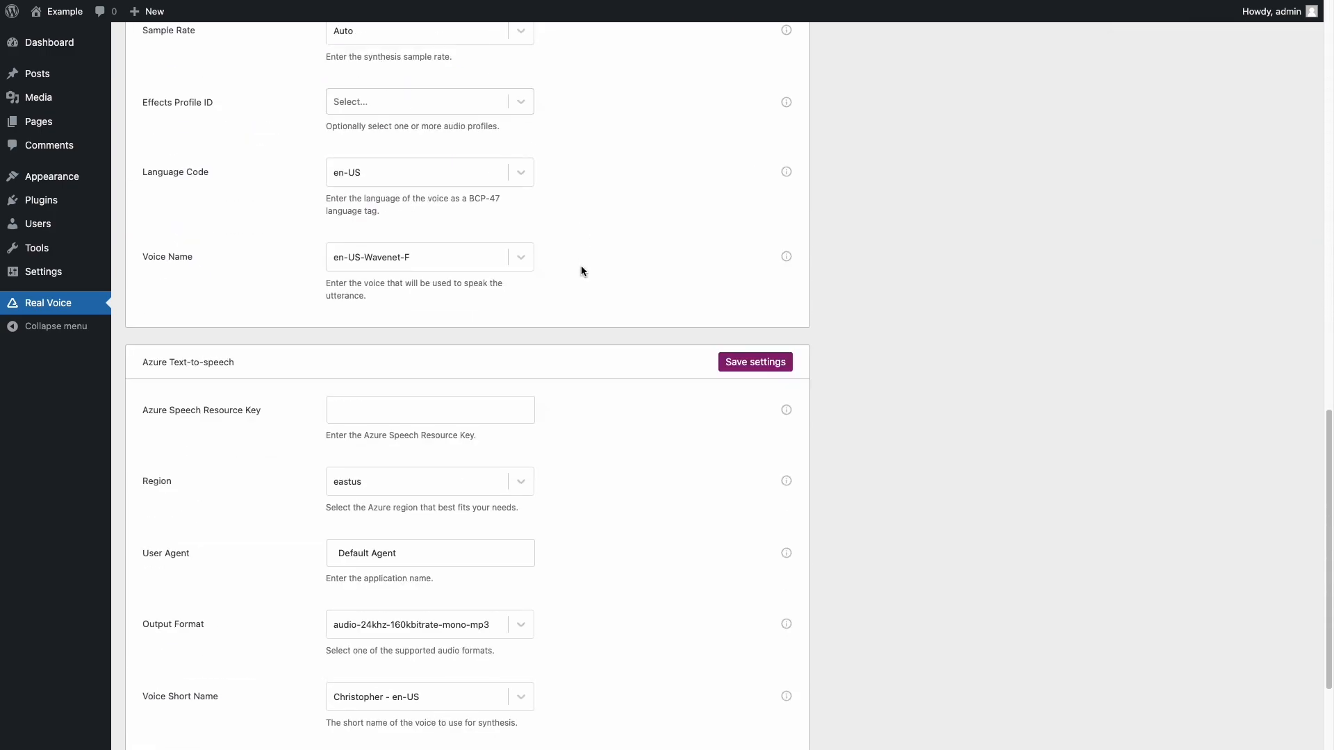
{"action": "scroll", "scroll_direction": "down", "scroll_amount": 3}
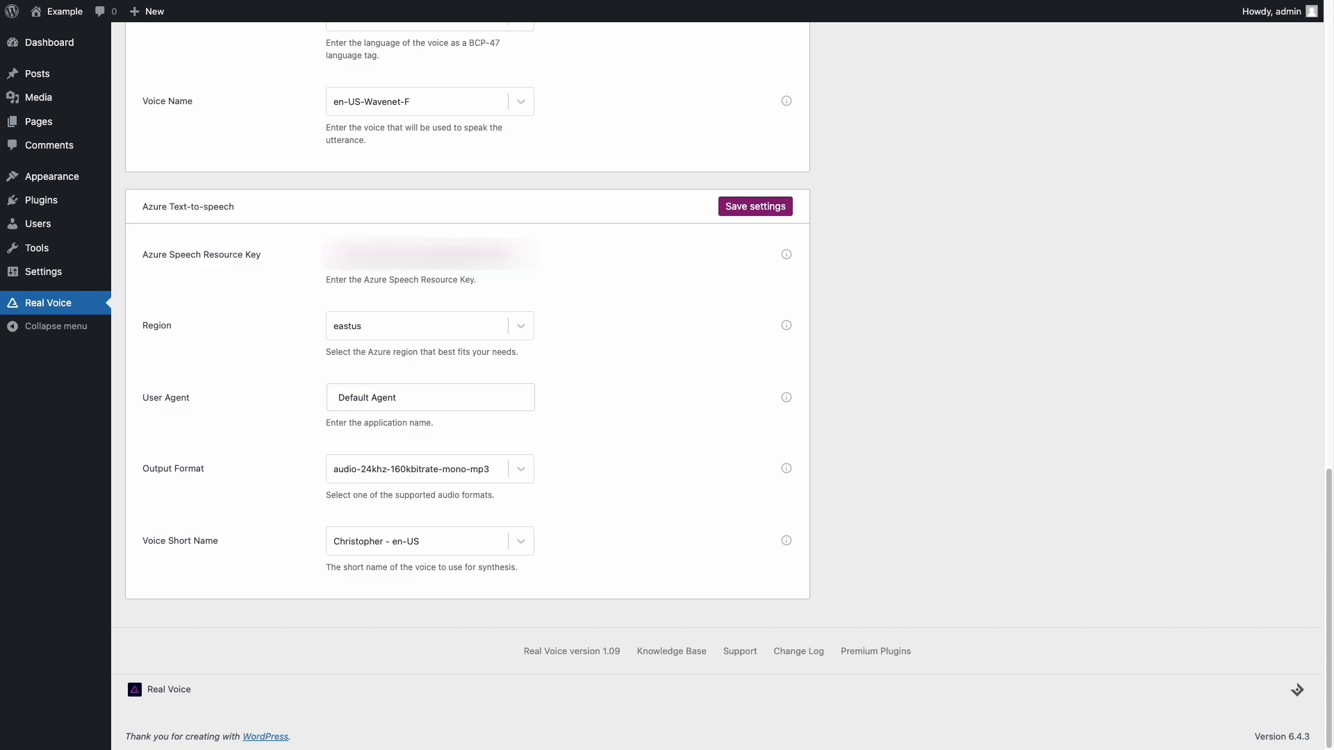
{"action": "mouse_move", "coordinate": [444, 317]}
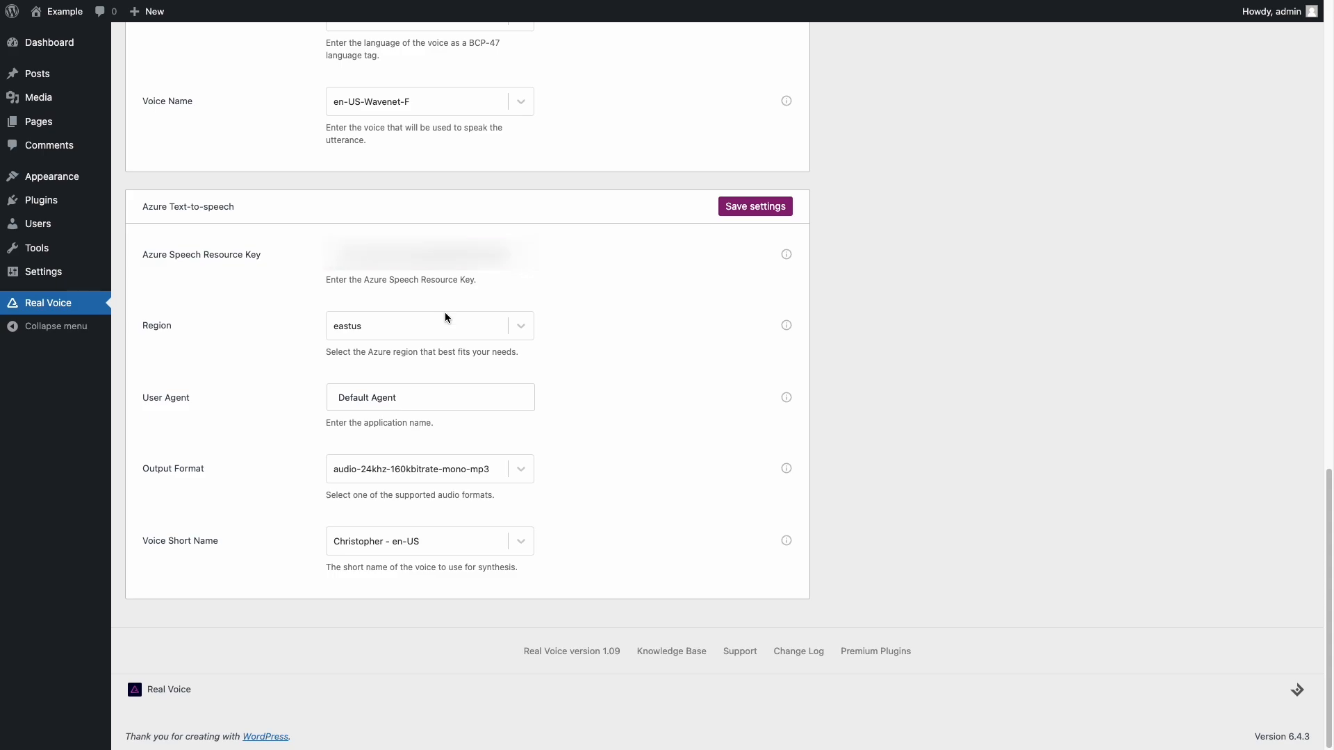
{"action": "left_click", "coordinate": [429, 325]}
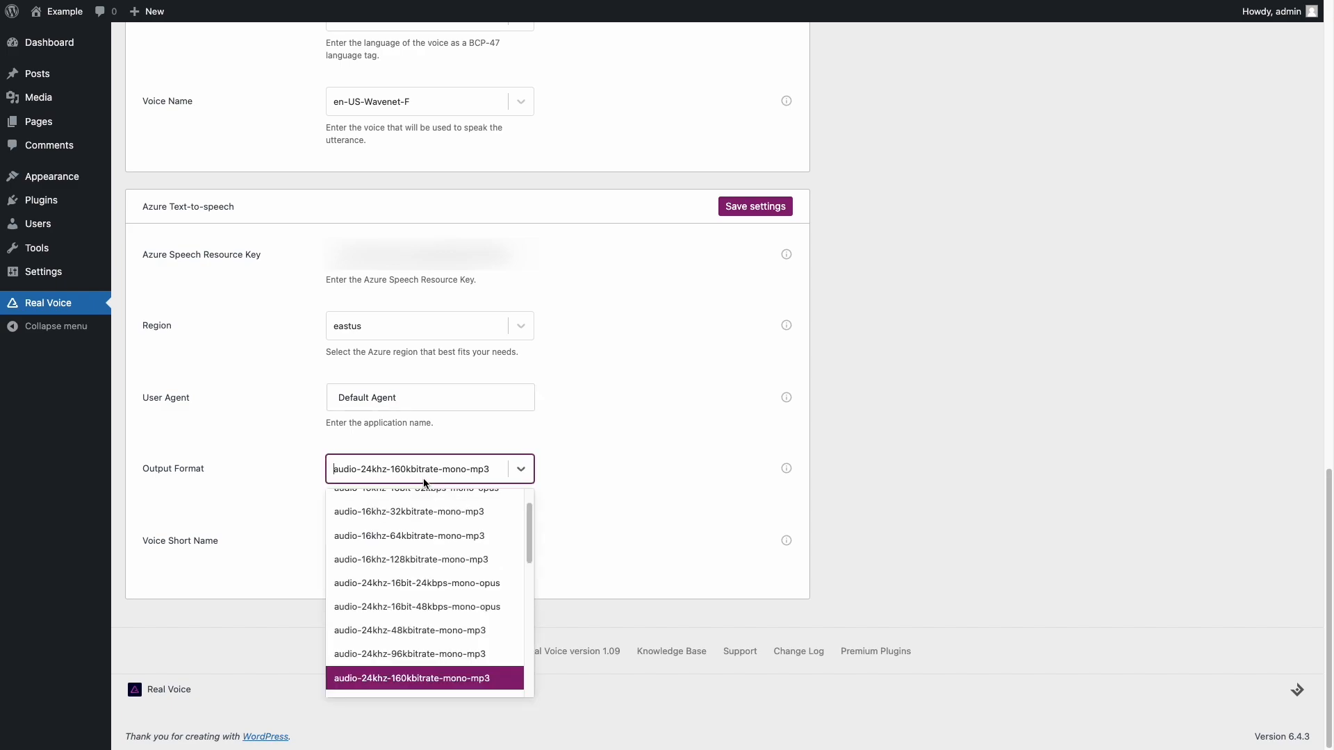
{"action": "left_click", "coordinate": [423, 678]}
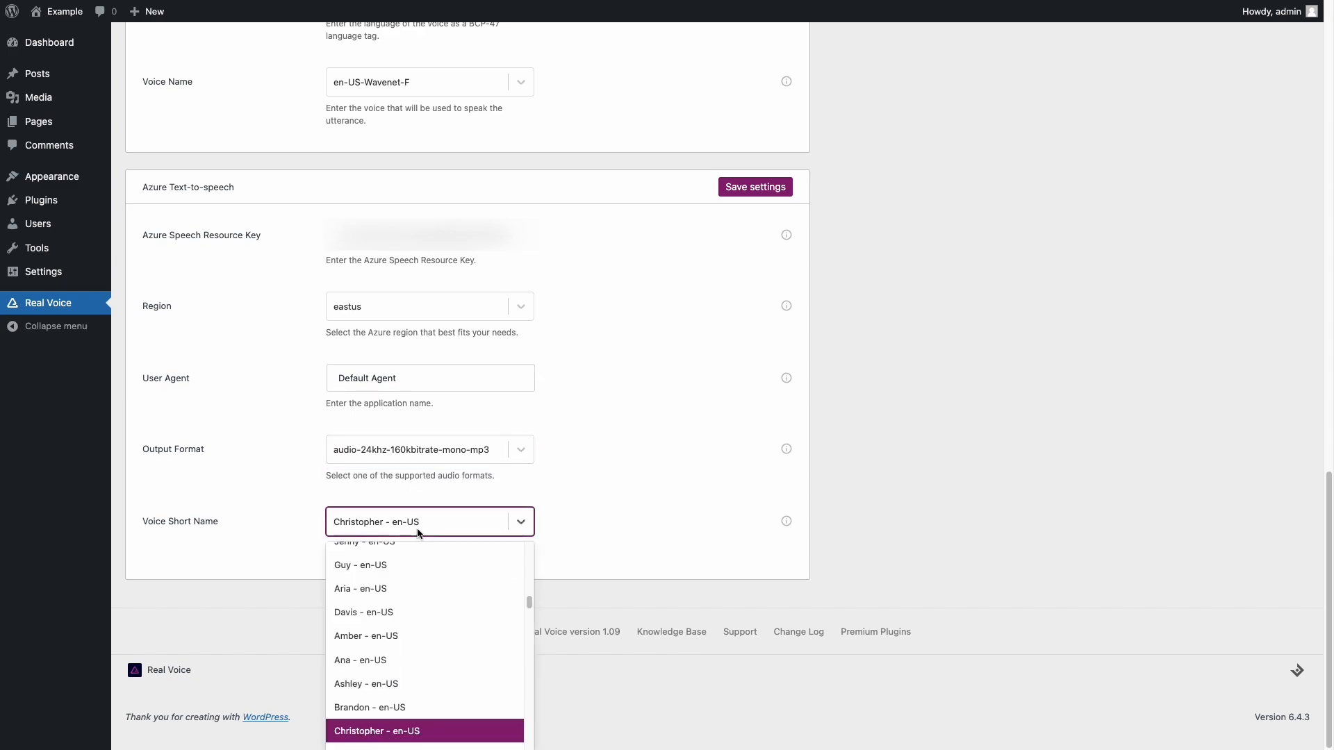
{"action": "left_click", "coordinate": [376, 731]}
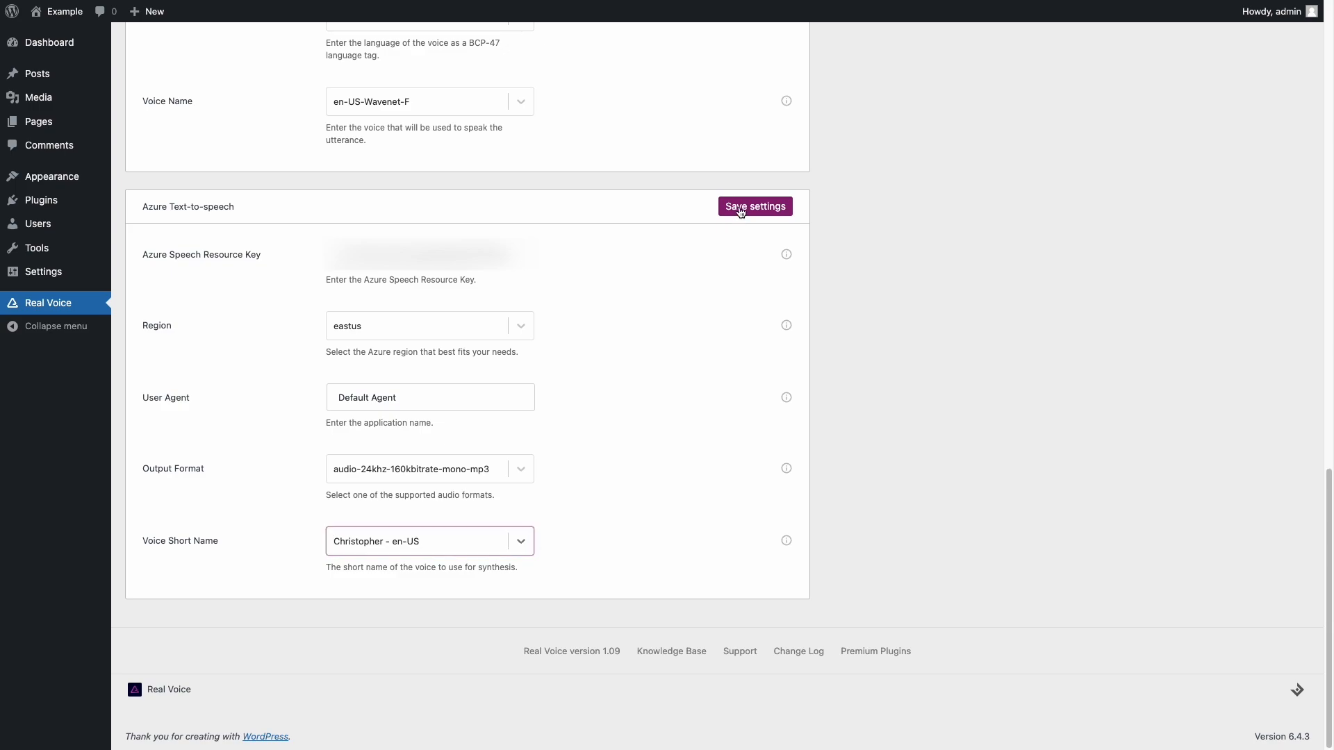
{"action": "left_click", "coordinate": [754, 206]}
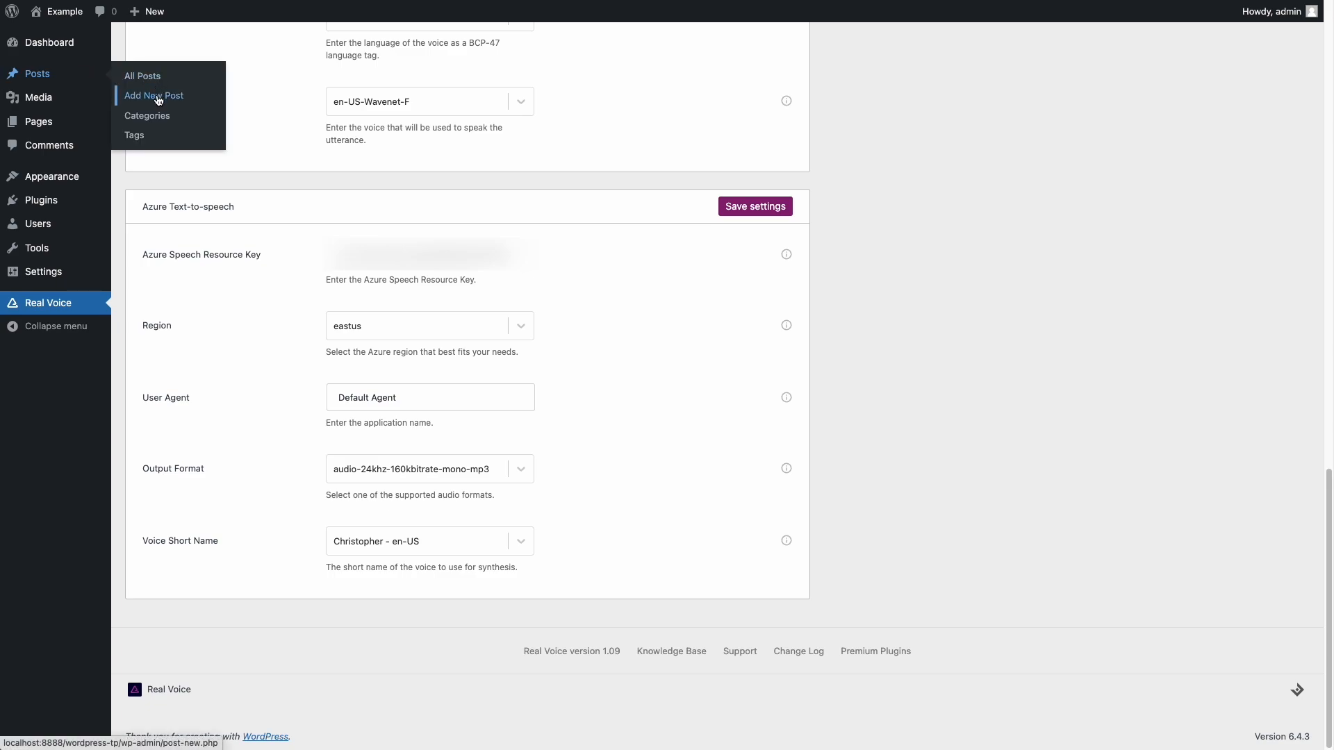
Create a new post titled 'Example' with the paragraph 'Speak this.'
{"action": "left_click", "coordinate": [153, 95]}
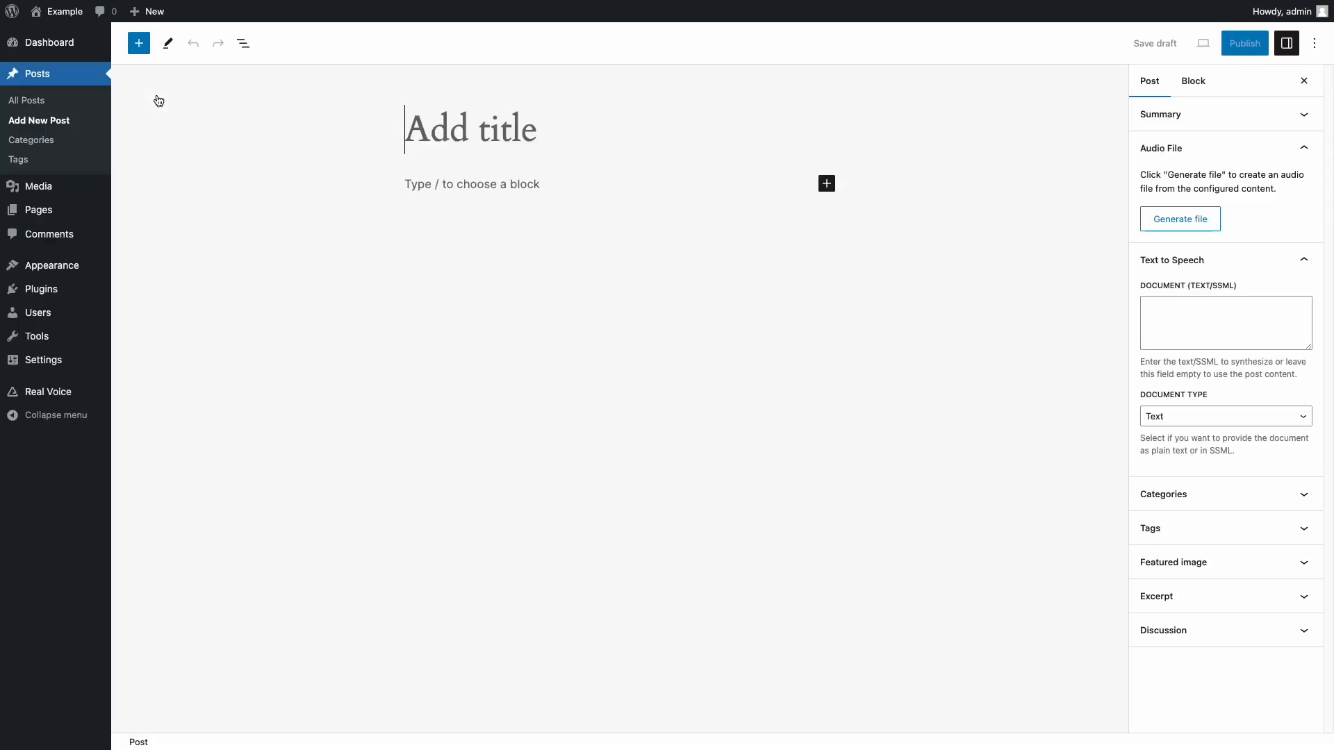
{"action": "type", "text": "Exa"}
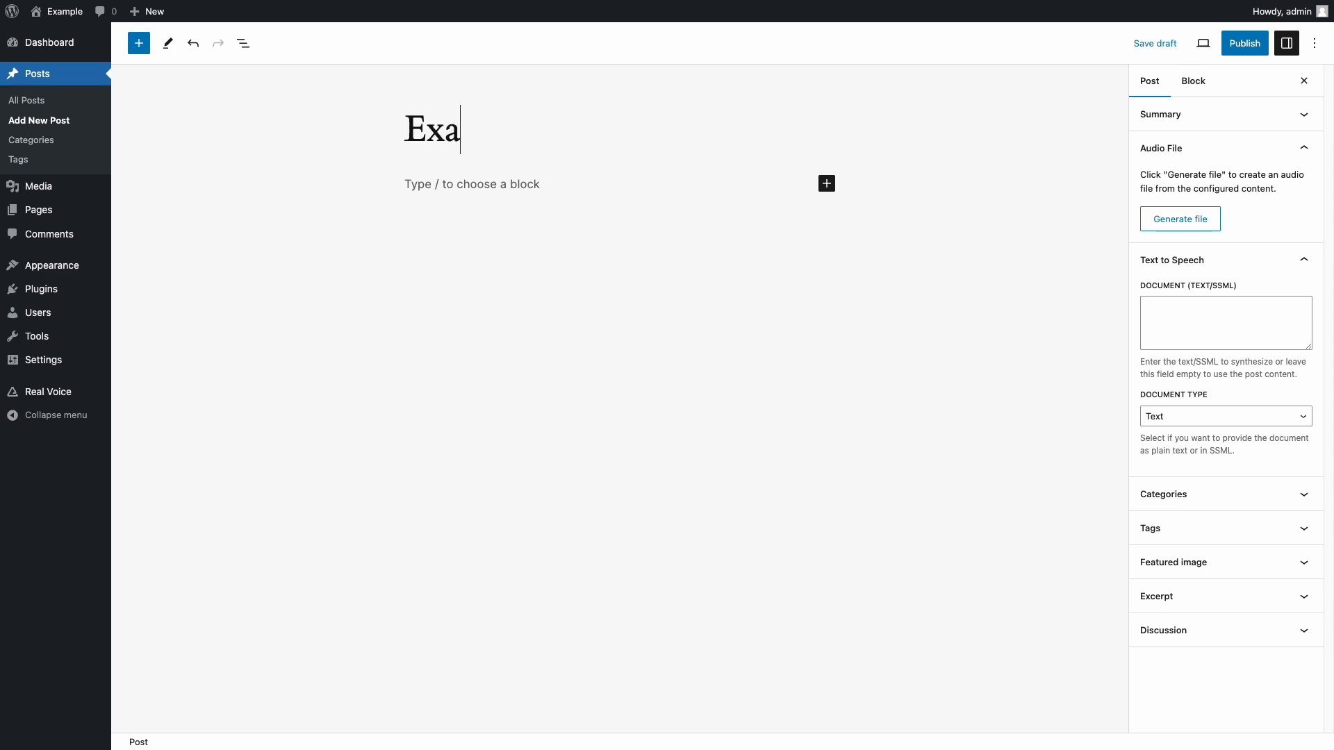
{"action": "type", "text": "mple"}
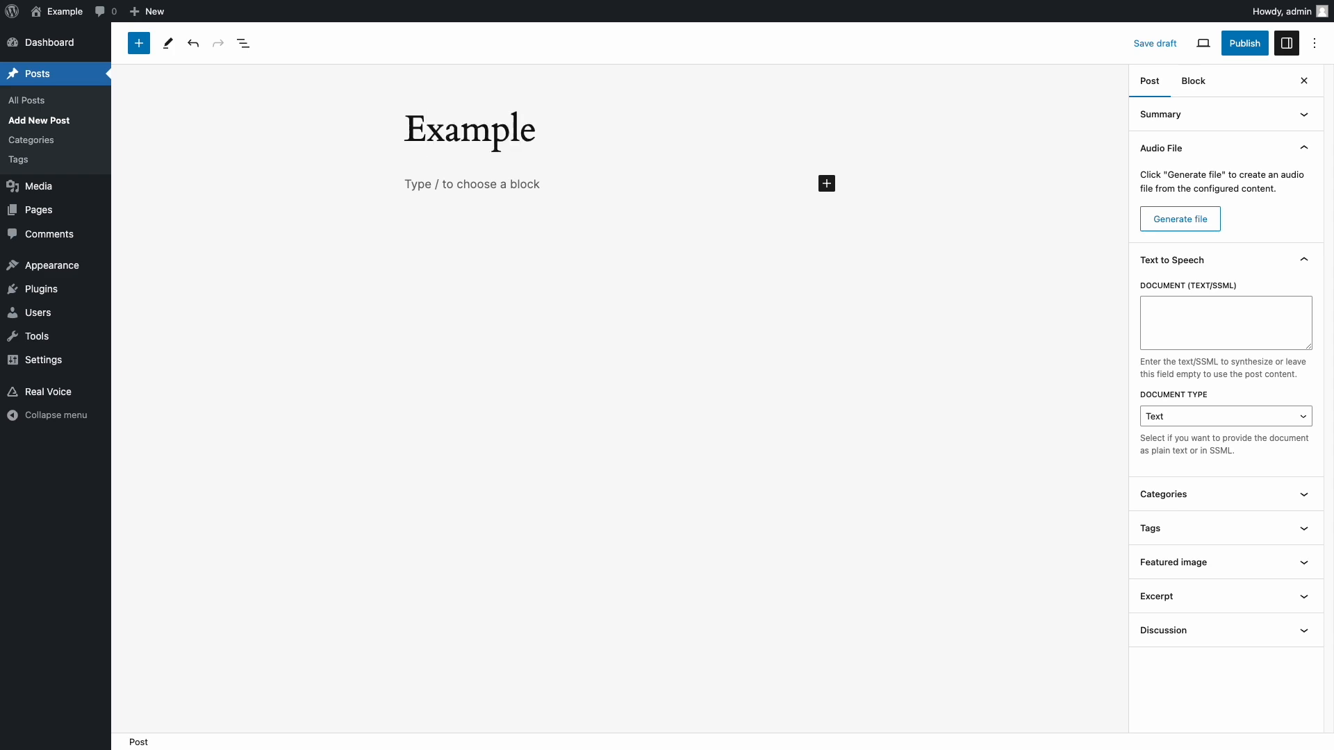
{"action": "left_click", "coordinate": [1192, 80]}
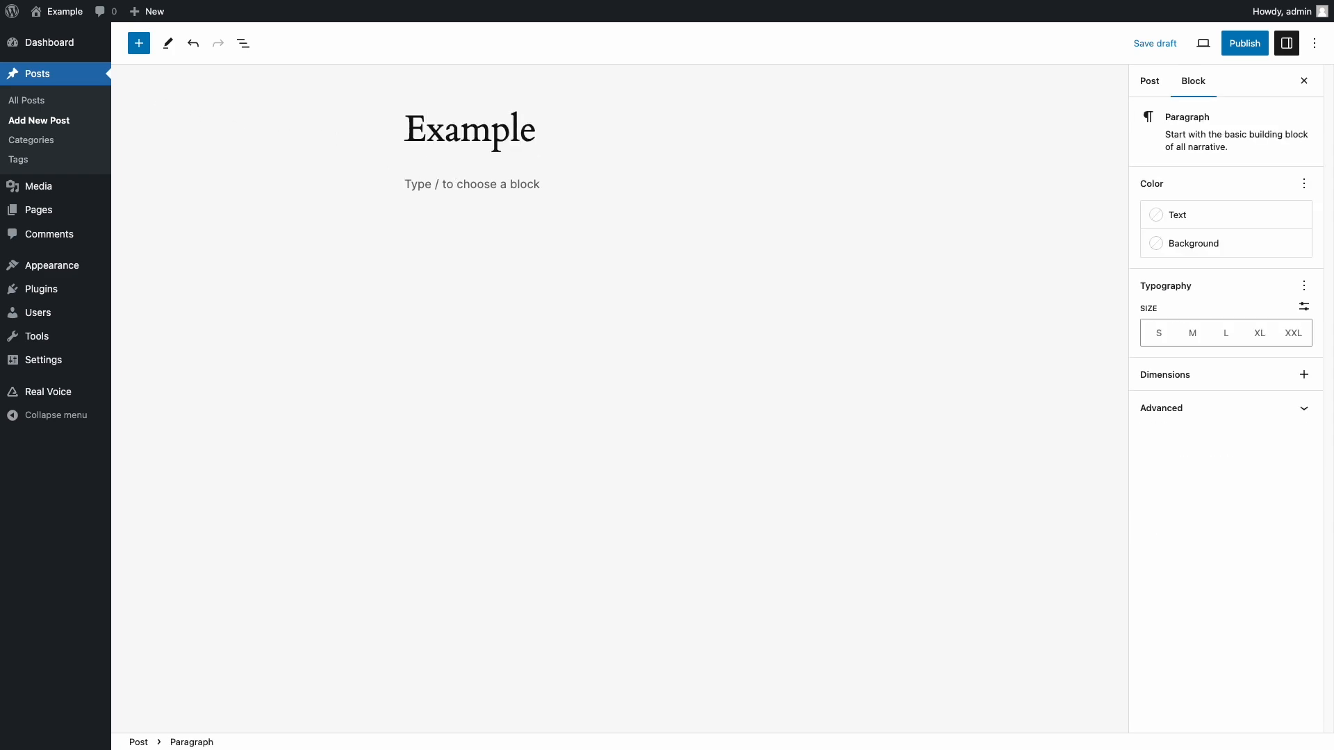
{"action": "type", "text": "Speak t"}
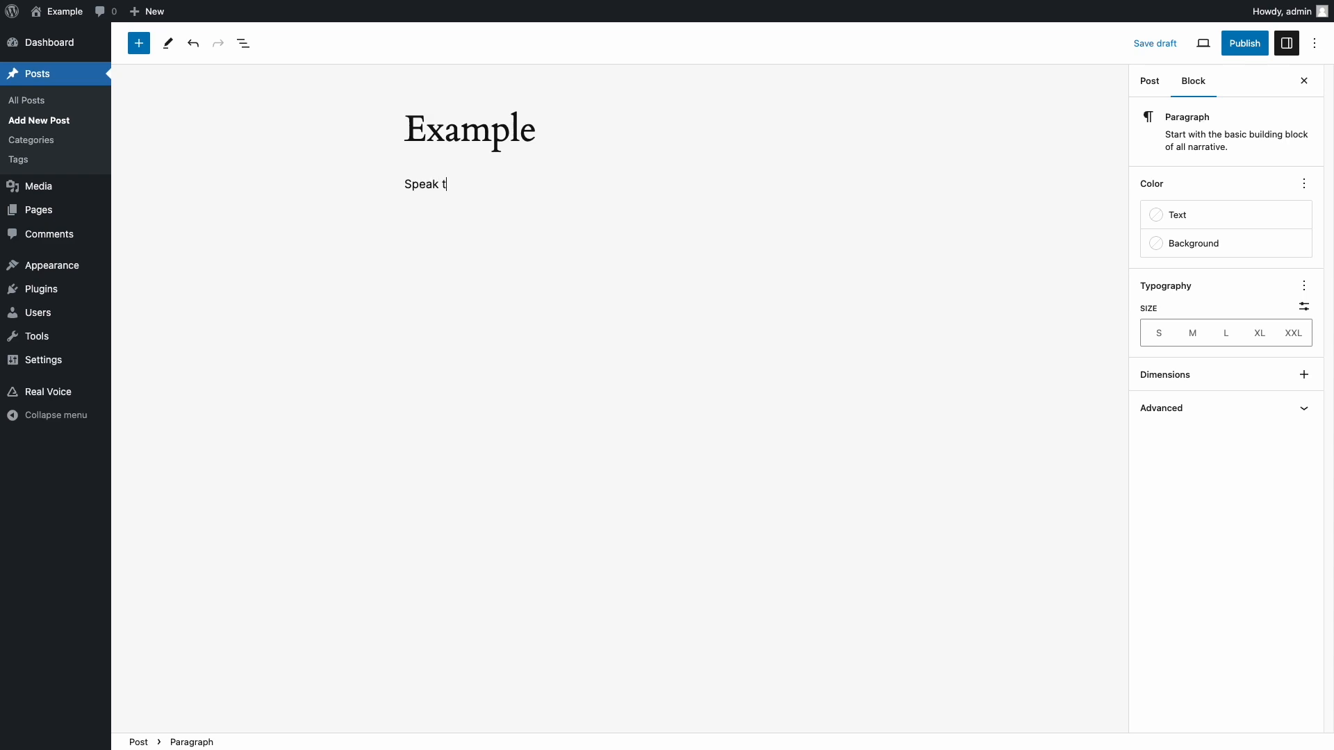
{"action": "type", "text": "his."}
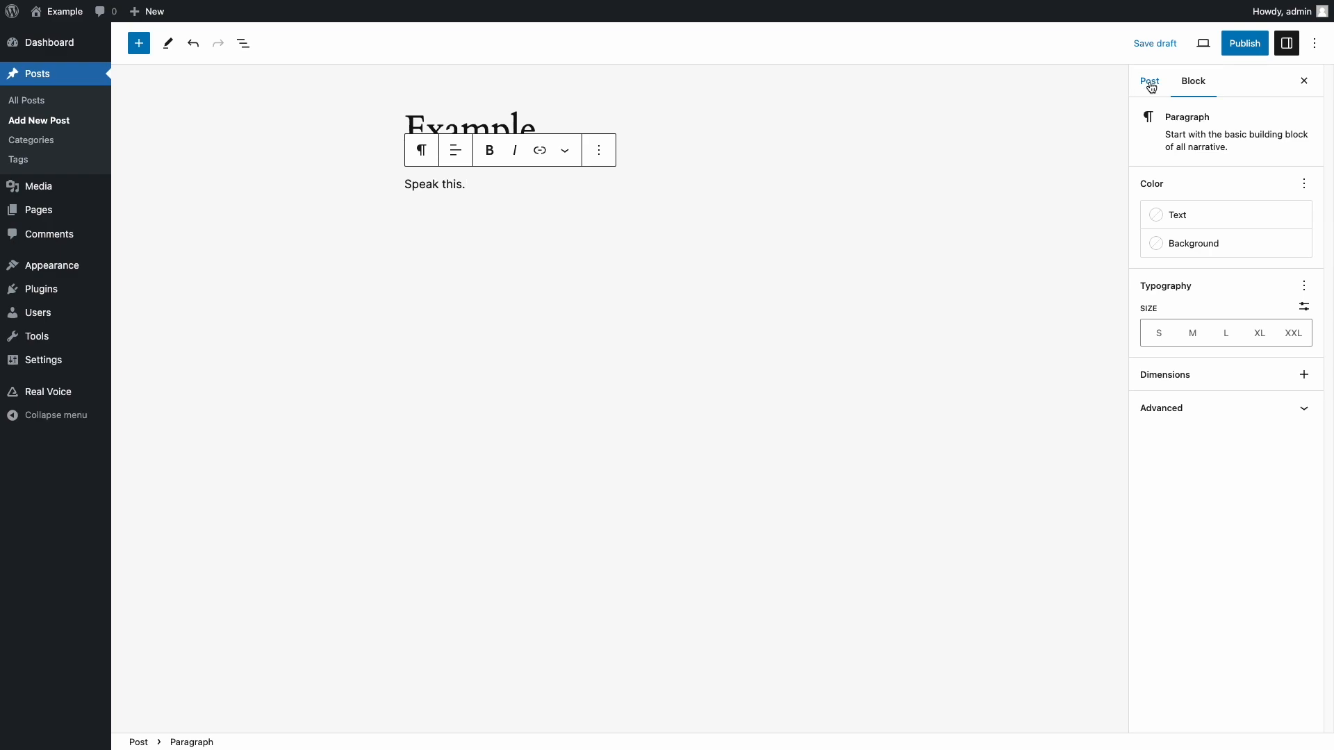
Publish the Example post and generate its audio file from the Audio File panel
{"action": "left_click", "coordinate": [1148, 80]}
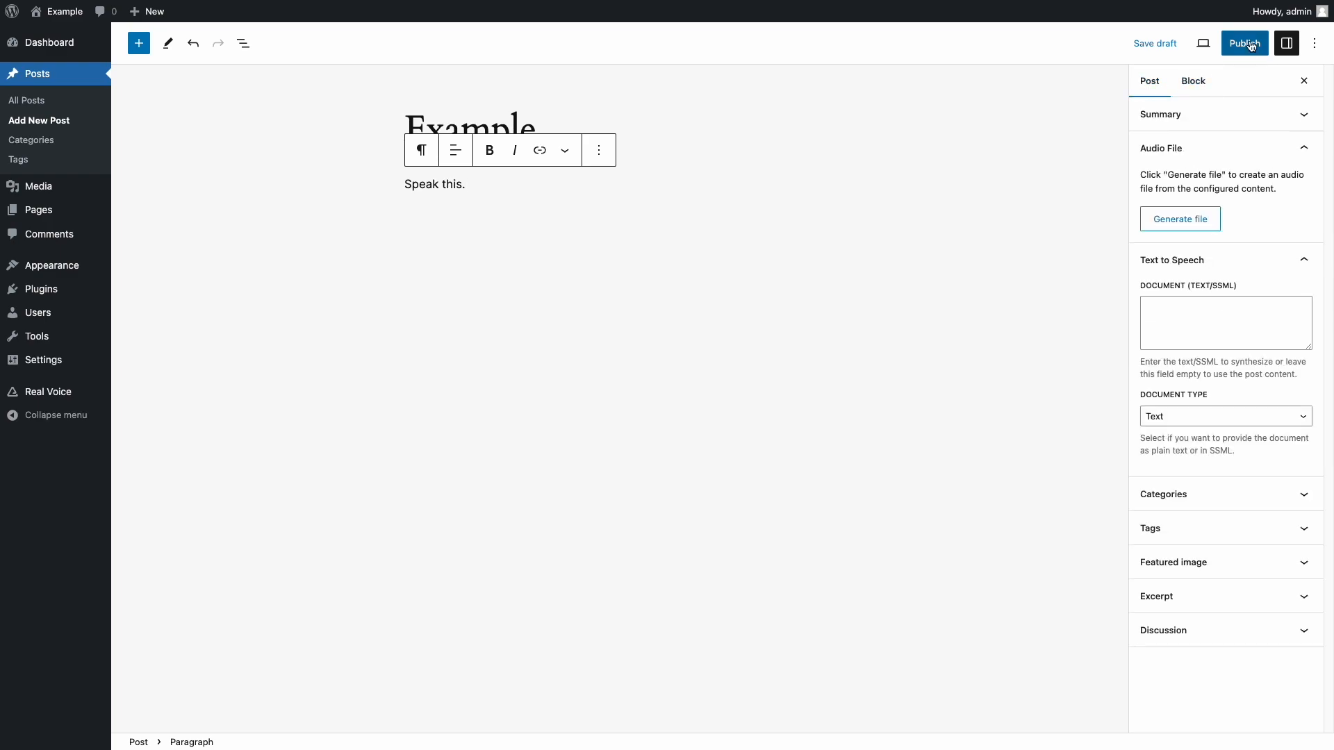
{"action": "left_click", "coordinate": [1243, 43]}
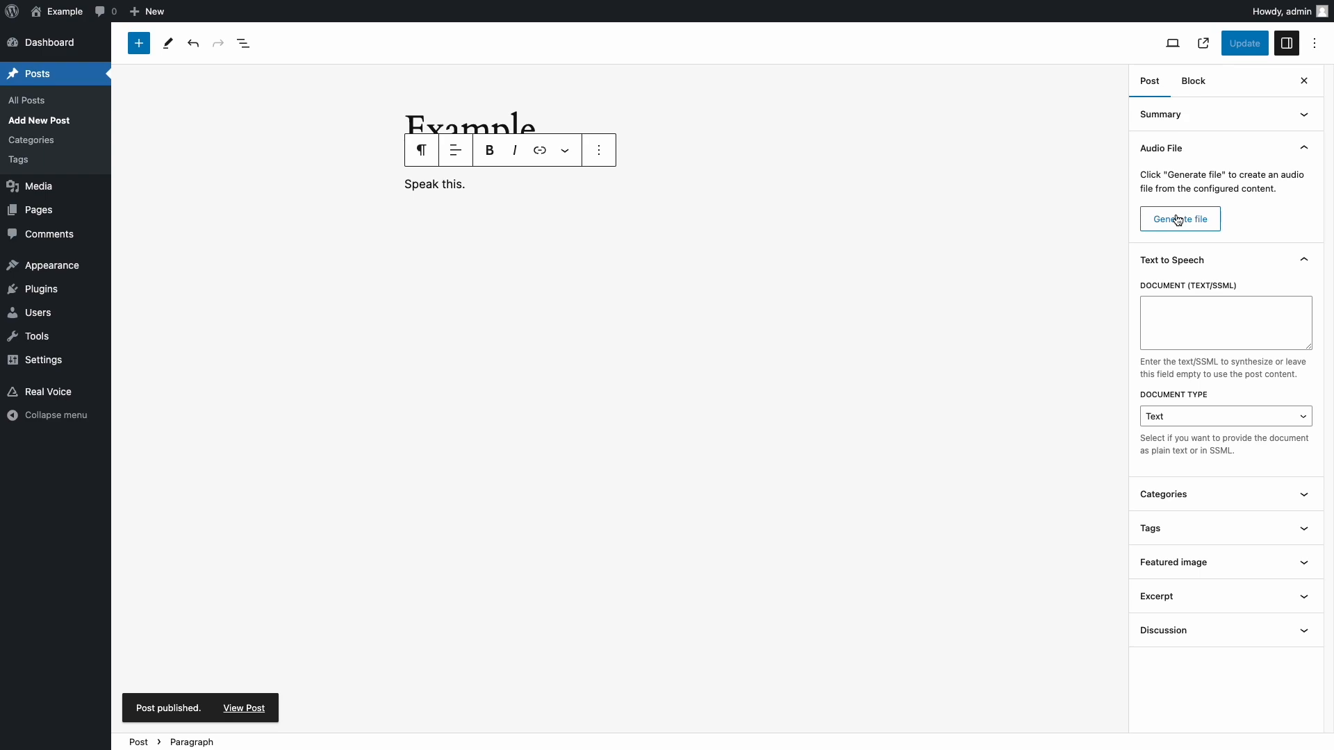
{"action": "left_click", "coordinate": [1179, 219]}
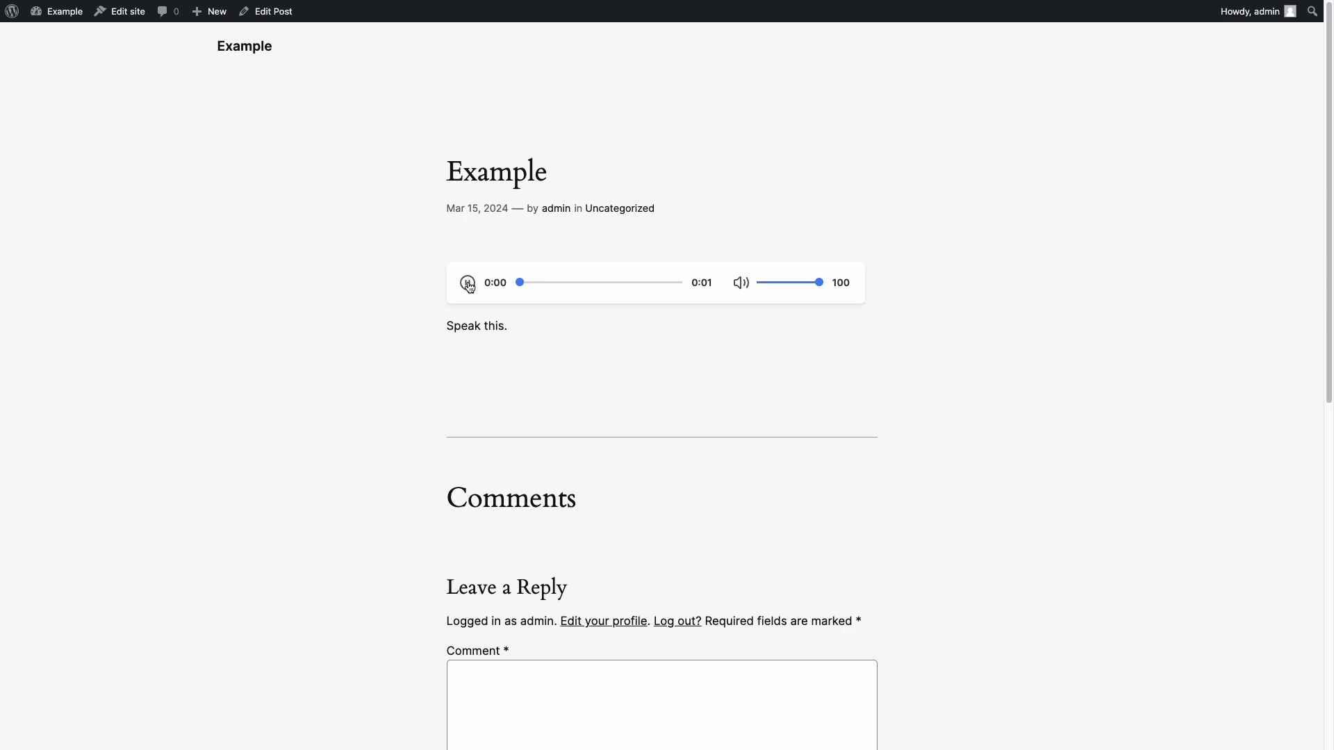
Play the Example post's audio narration on its live page
{"action": "left_click", "coordinate": [466, 283]}
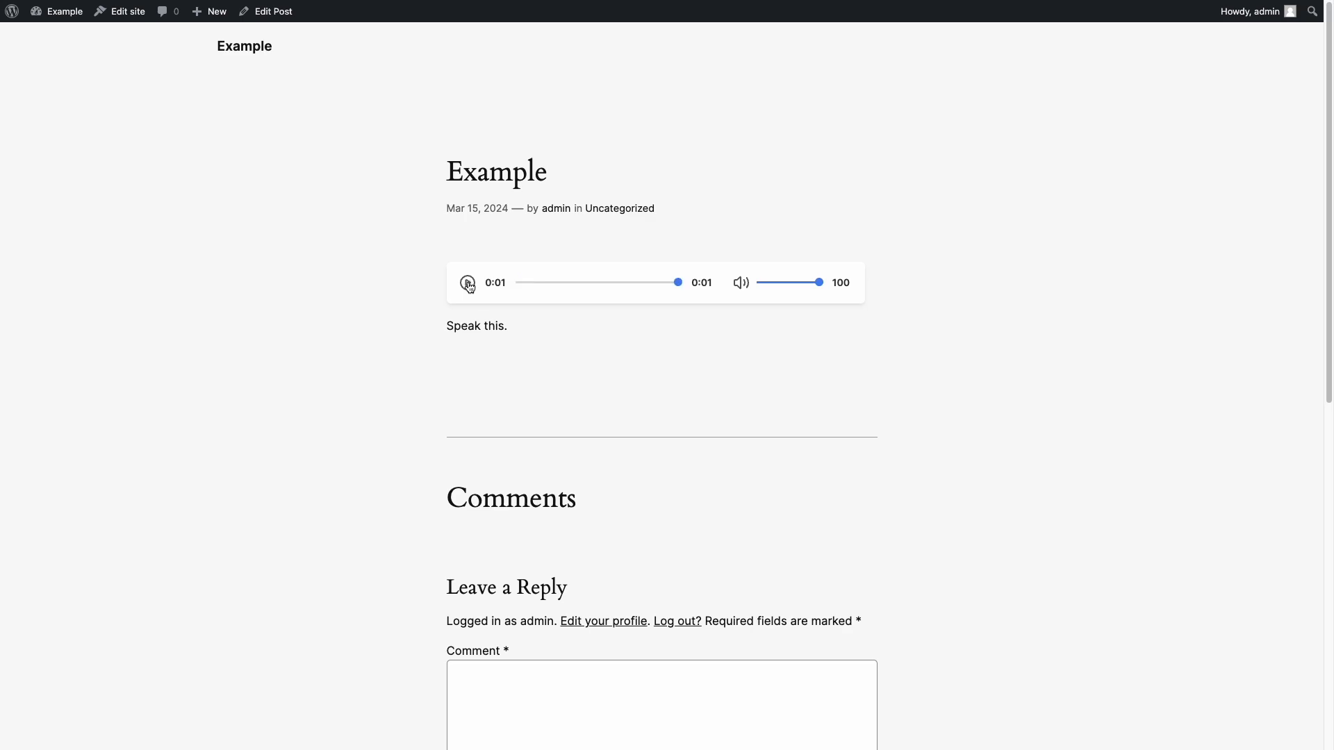
{"action": "left_click", "coordinate": [467, 283]}
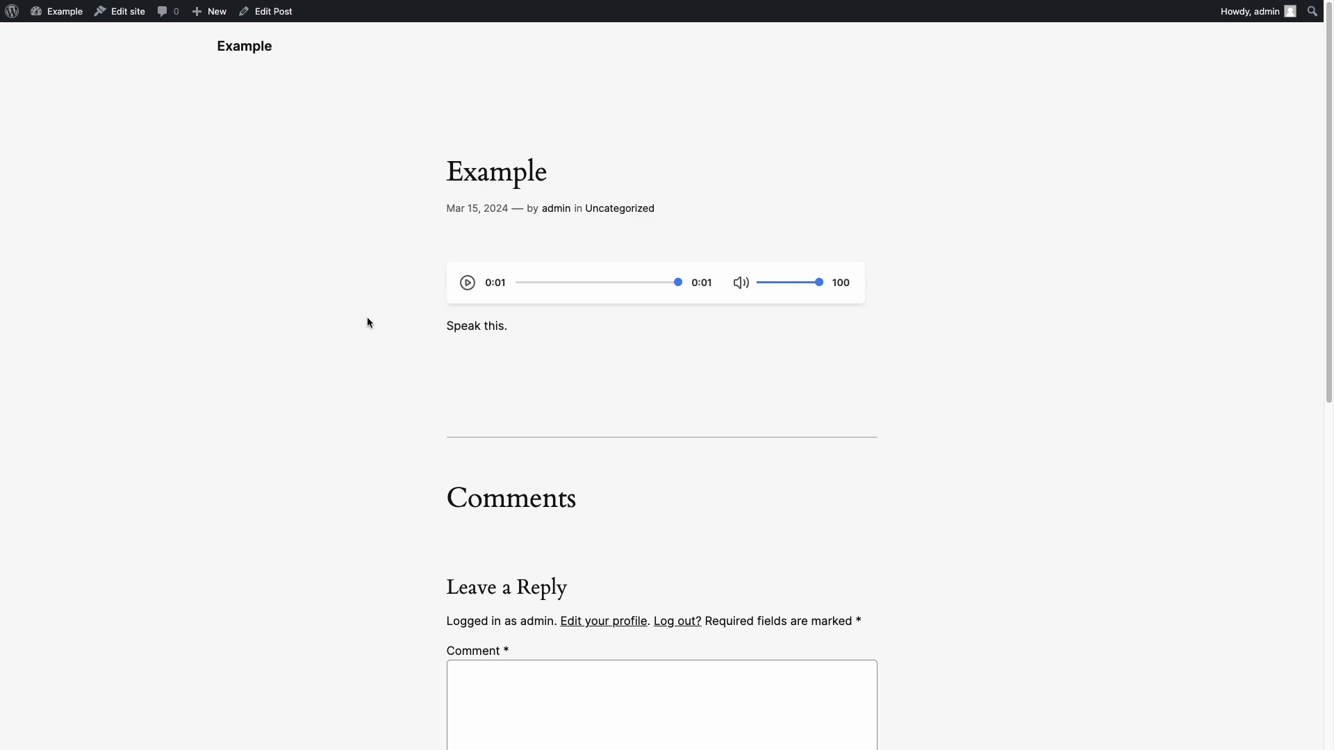